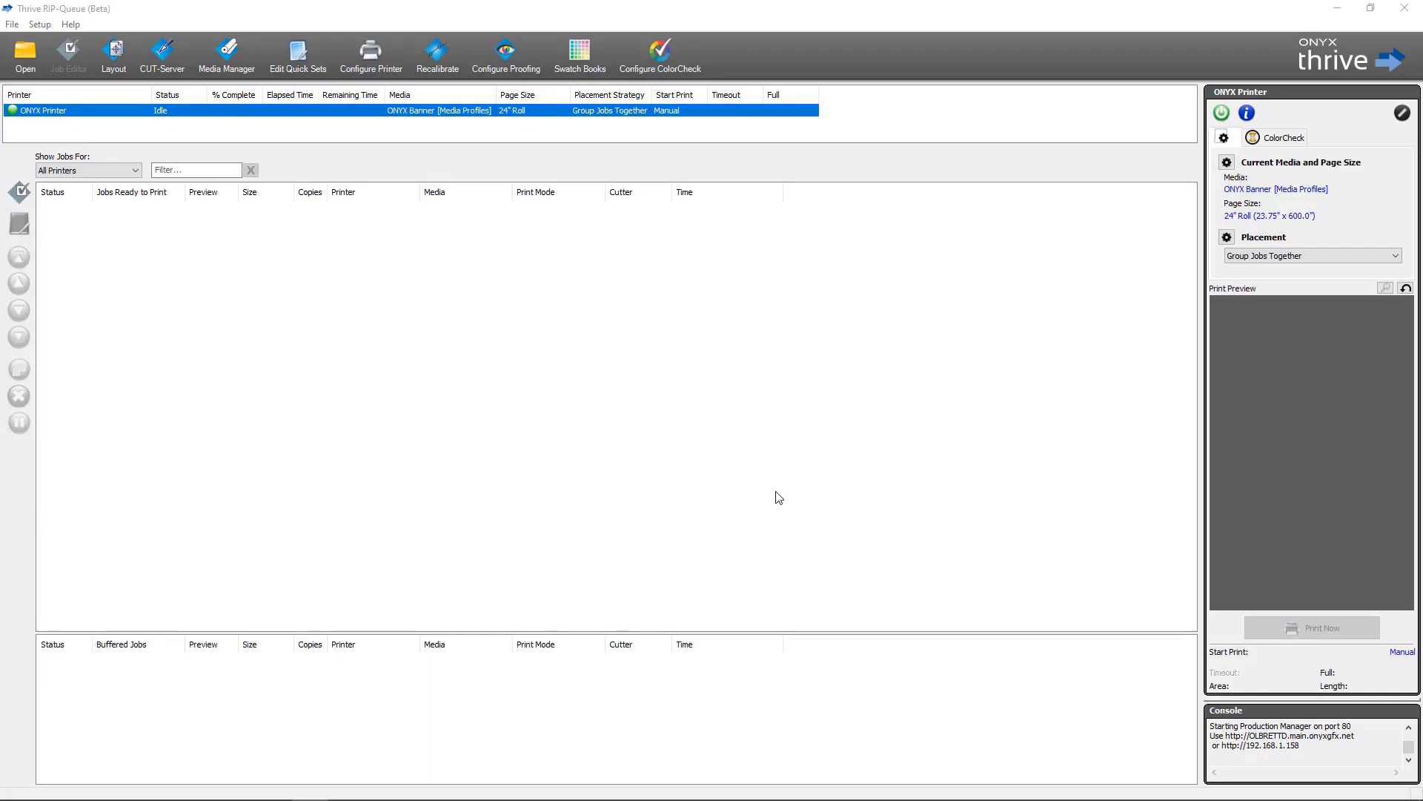
mouse_move(745, 436)
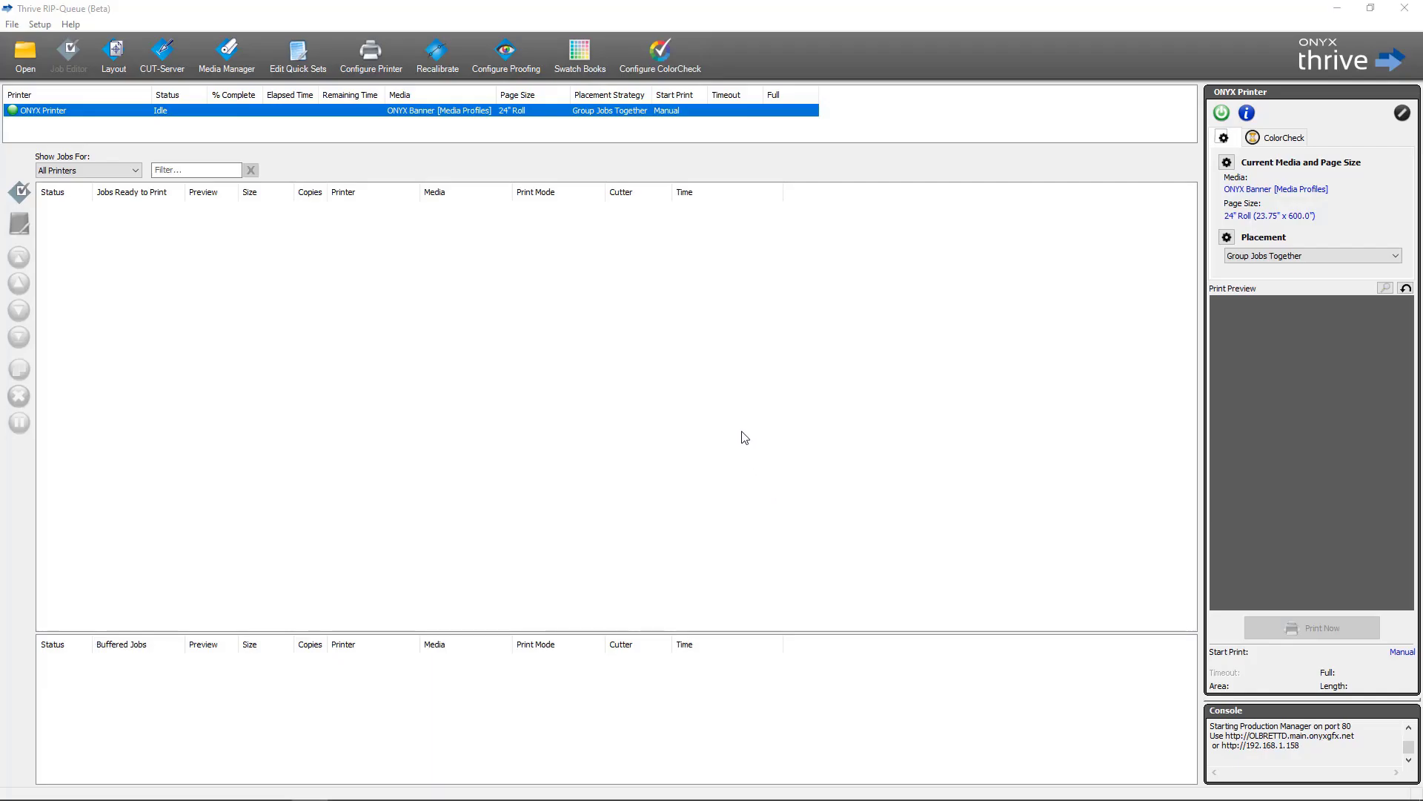
mouse_move(746, 421)
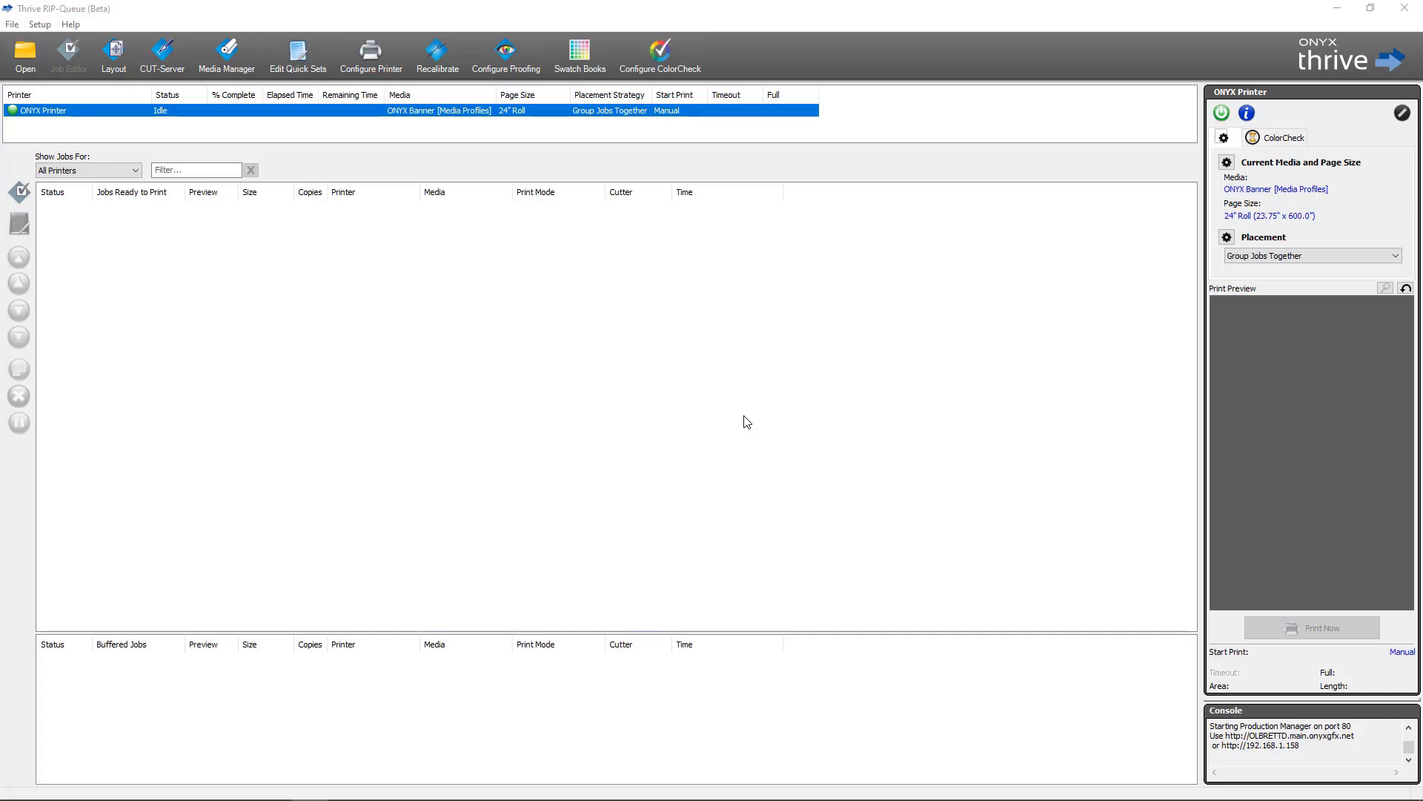
Open the ONYX_Quality_Evaluation job in Job Editor from the RIP-Queue toolbar
left_click(68, 54)
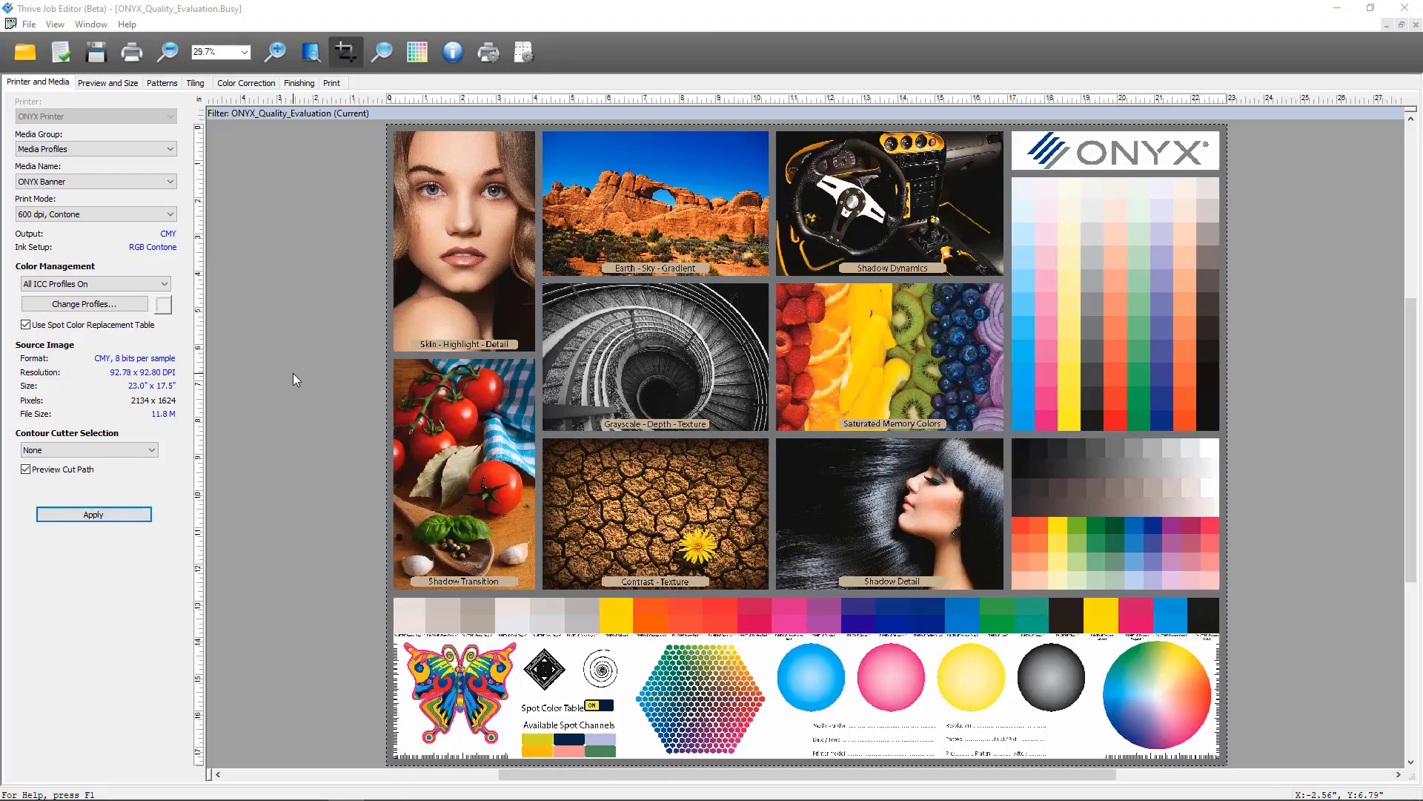
mouse_move(286, 365)
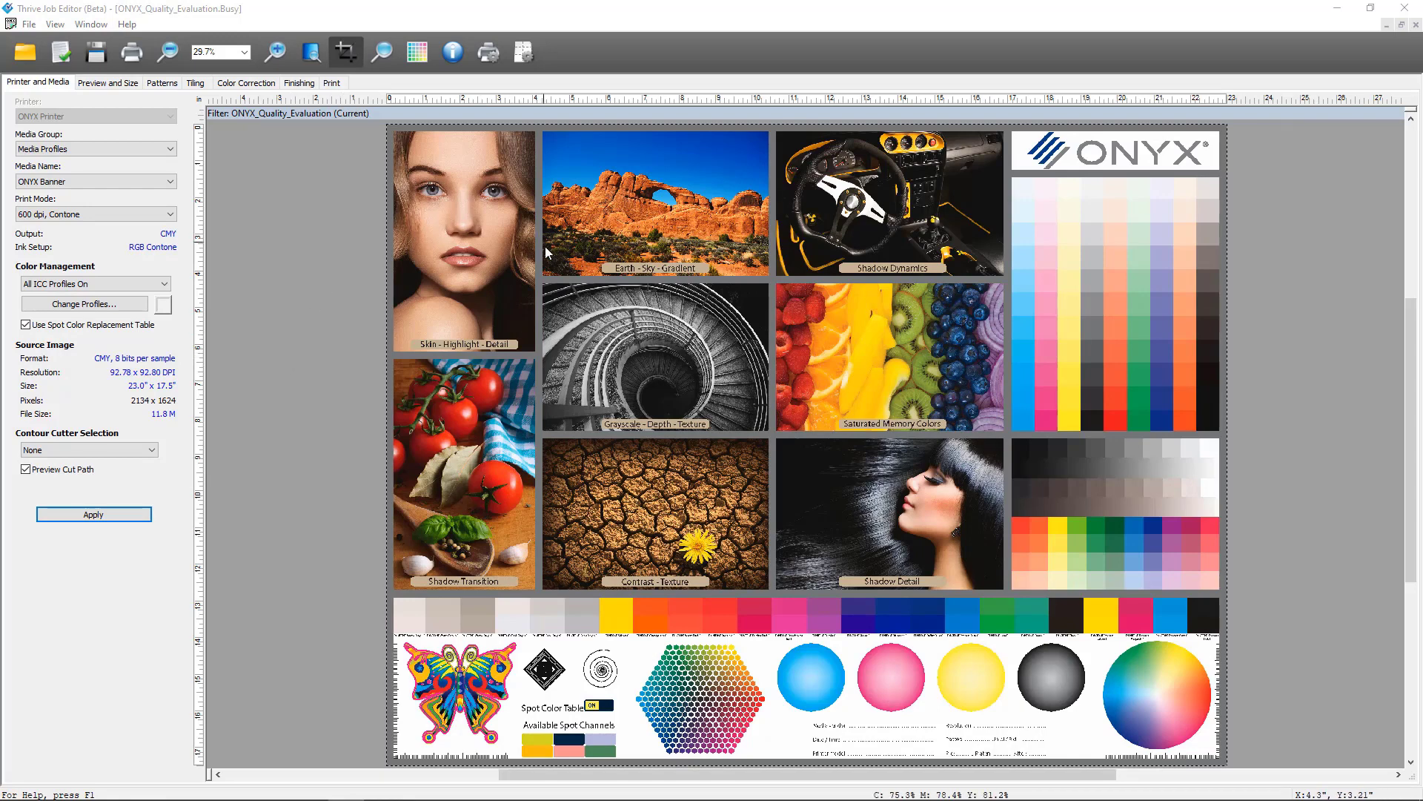
mouse_move(319, 183)
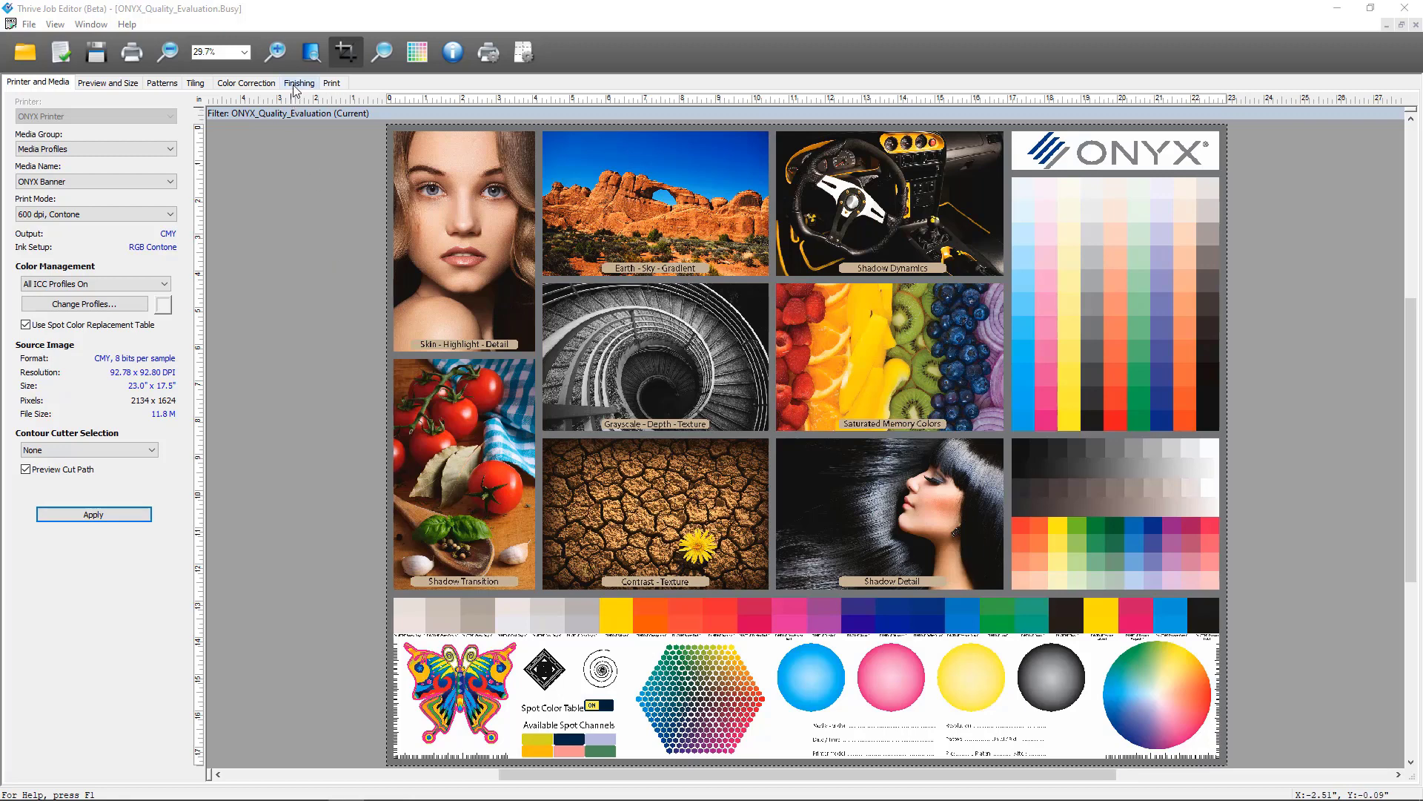
Enable Print Label under the job's Finishing > Marks settings
left_click(298, 83)
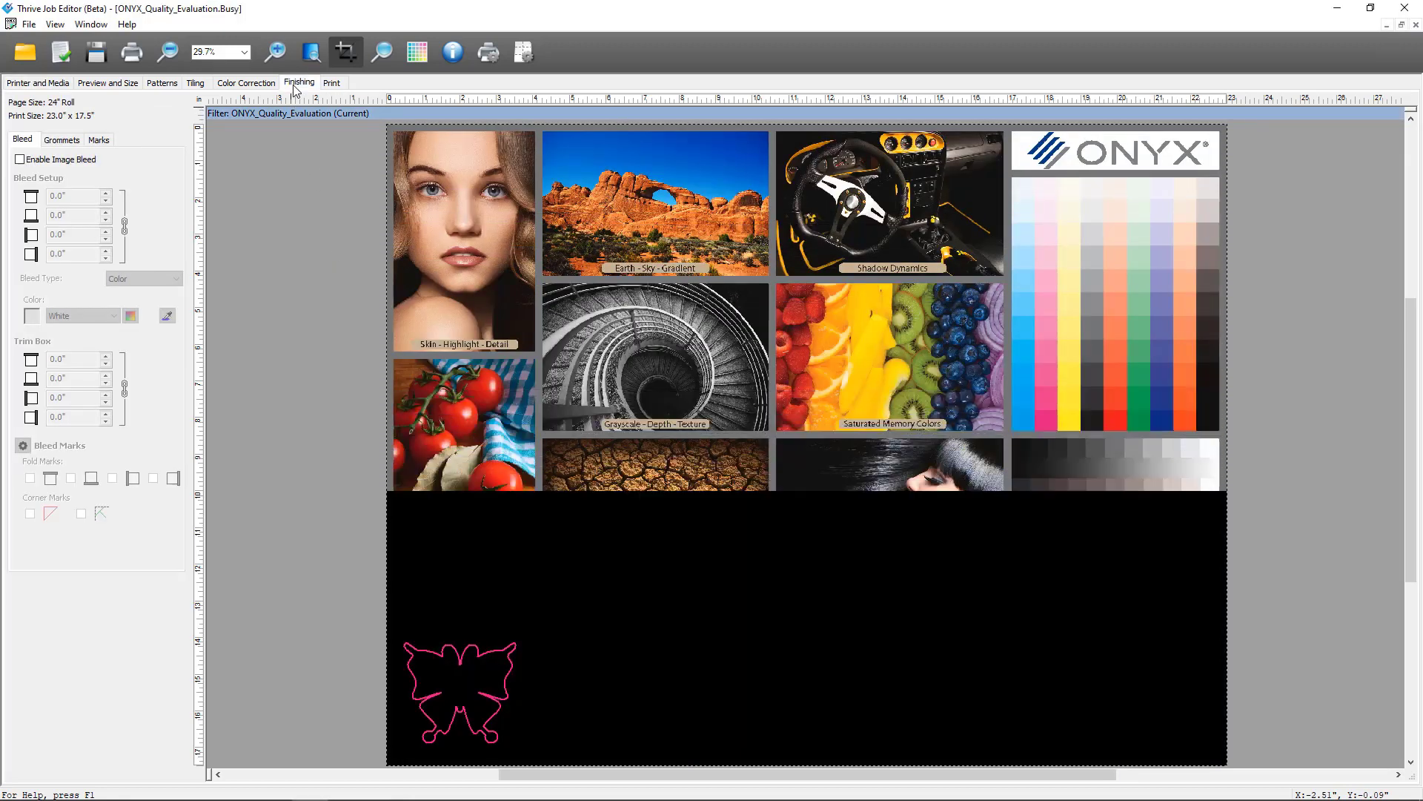
left_click(98, 139)
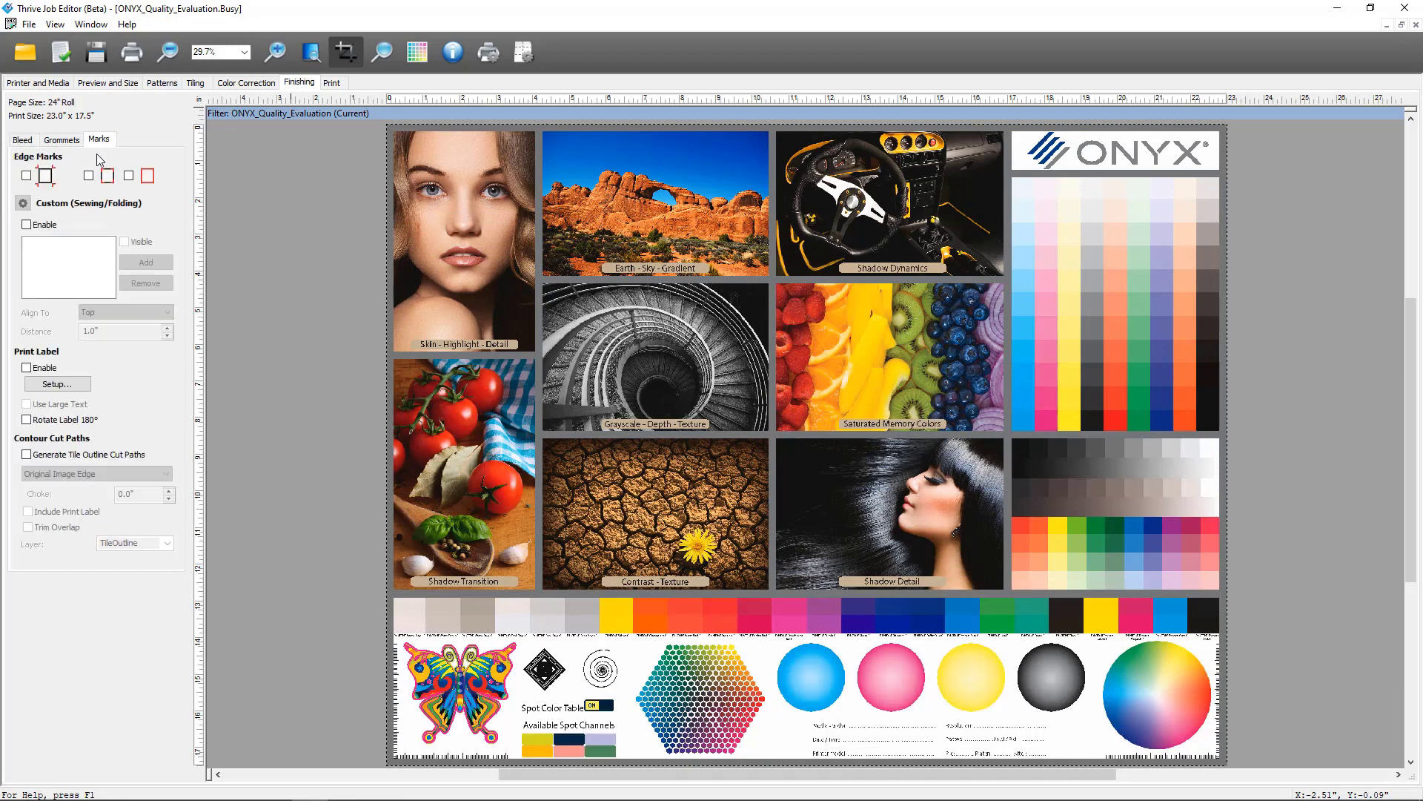
mouse_move(14, 366)
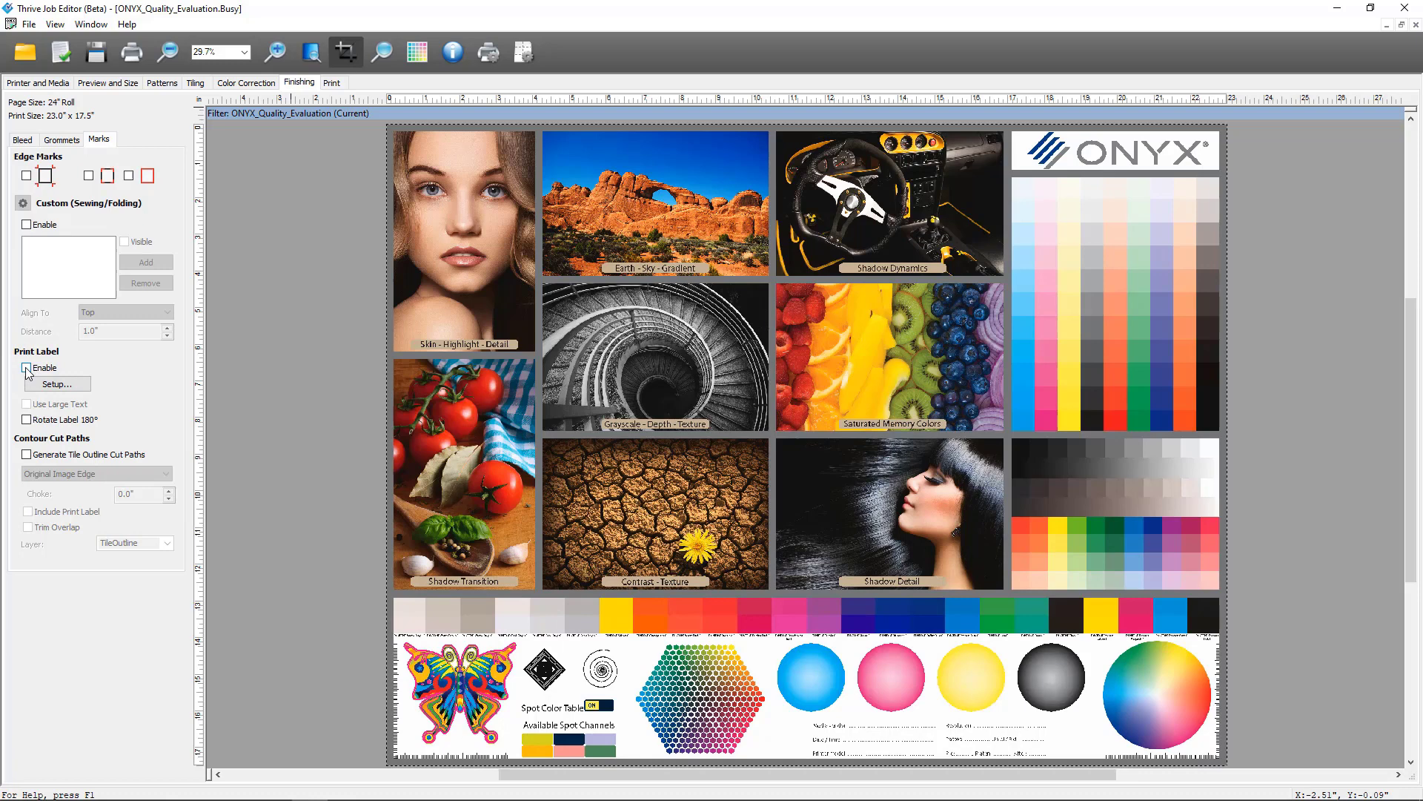
left_click(27, 366)
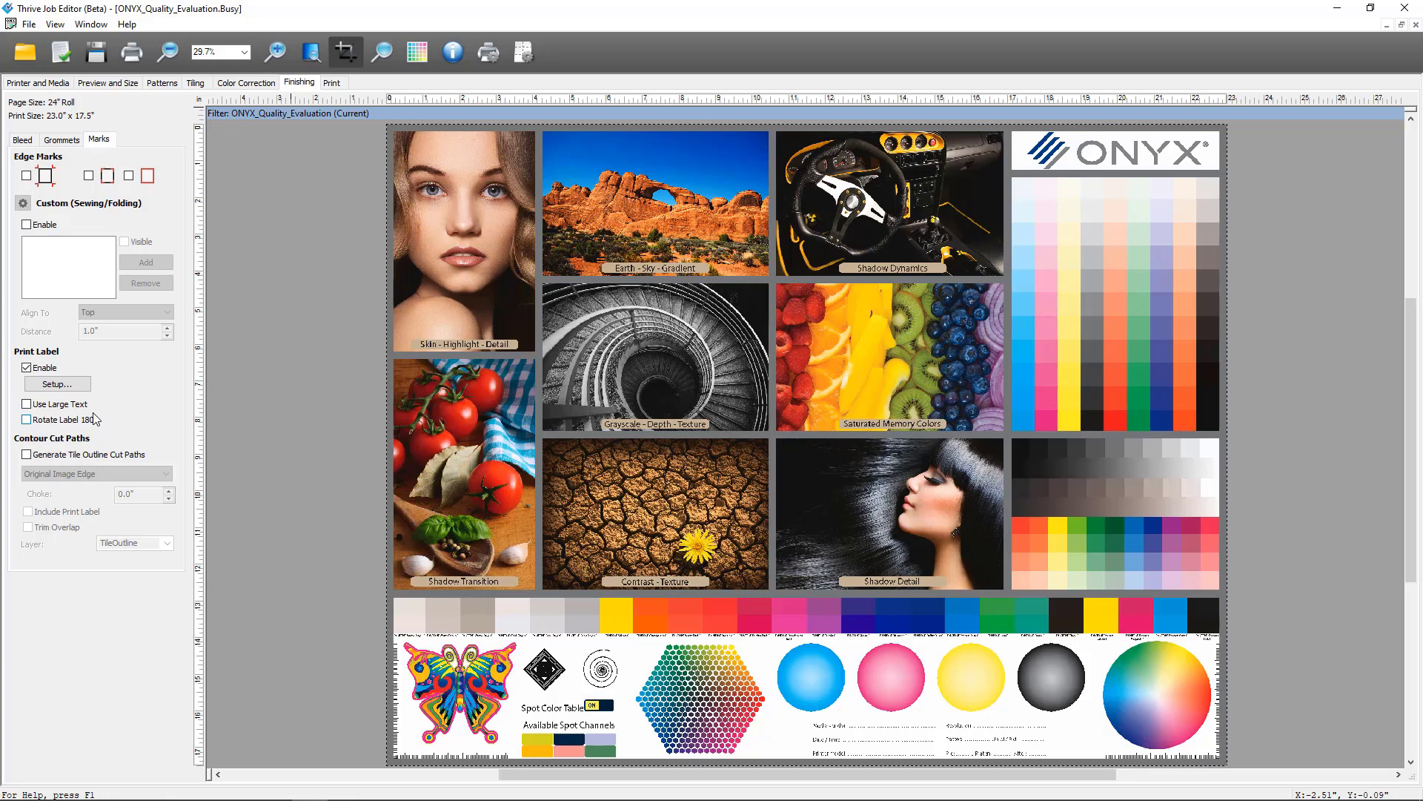
In Print Label Setup, include a left-justified image in the label
left_click(58, 383)
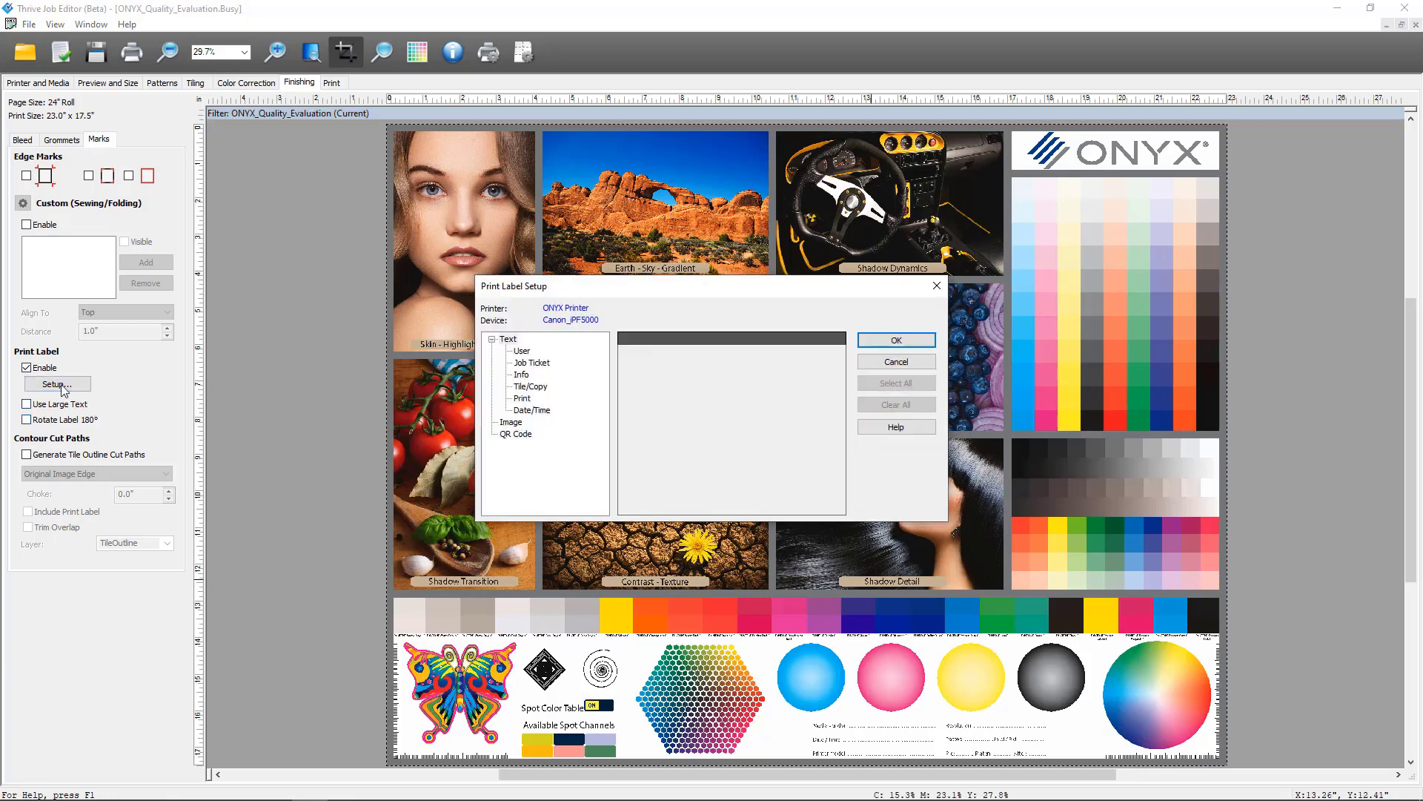
mouse_move(580, 398)
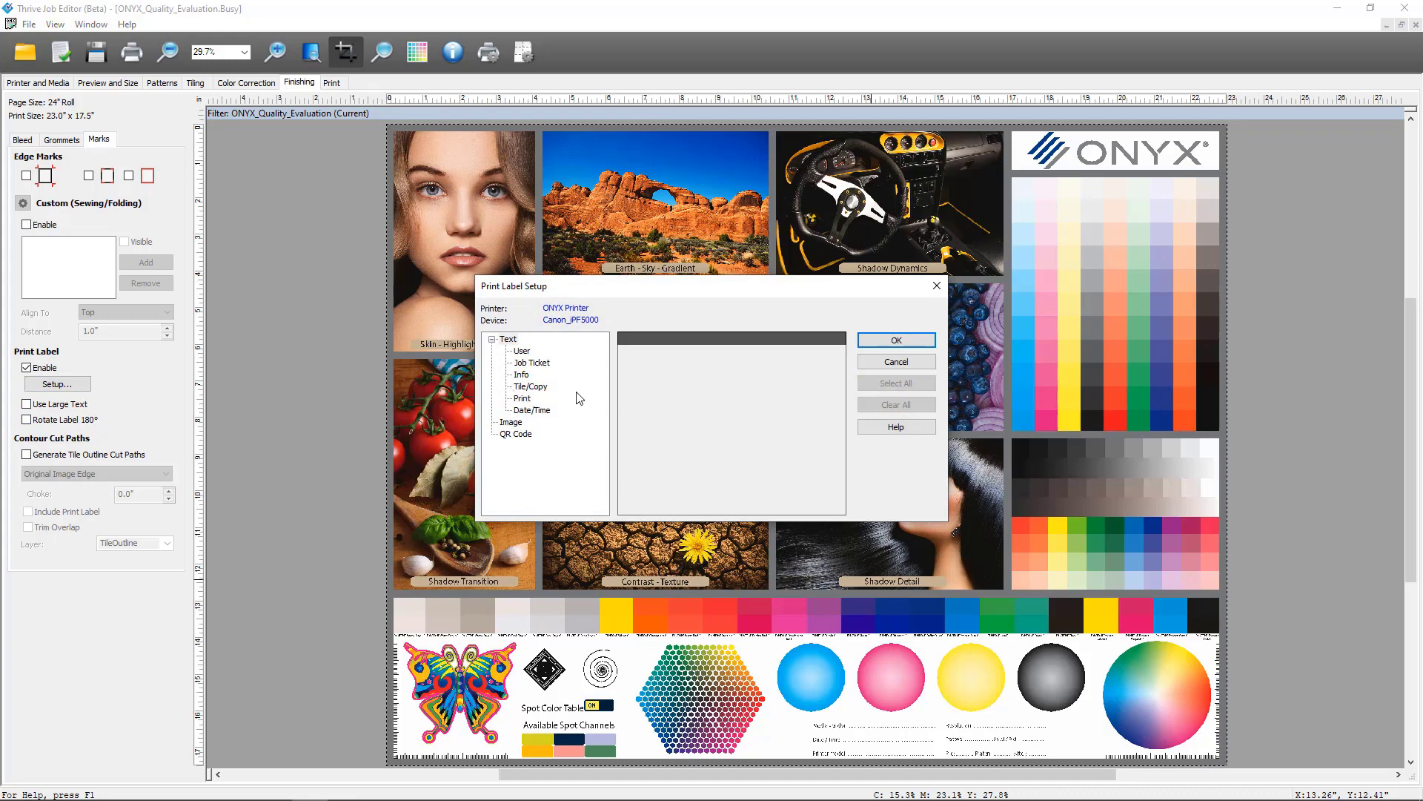
mouse_move(553, 432)
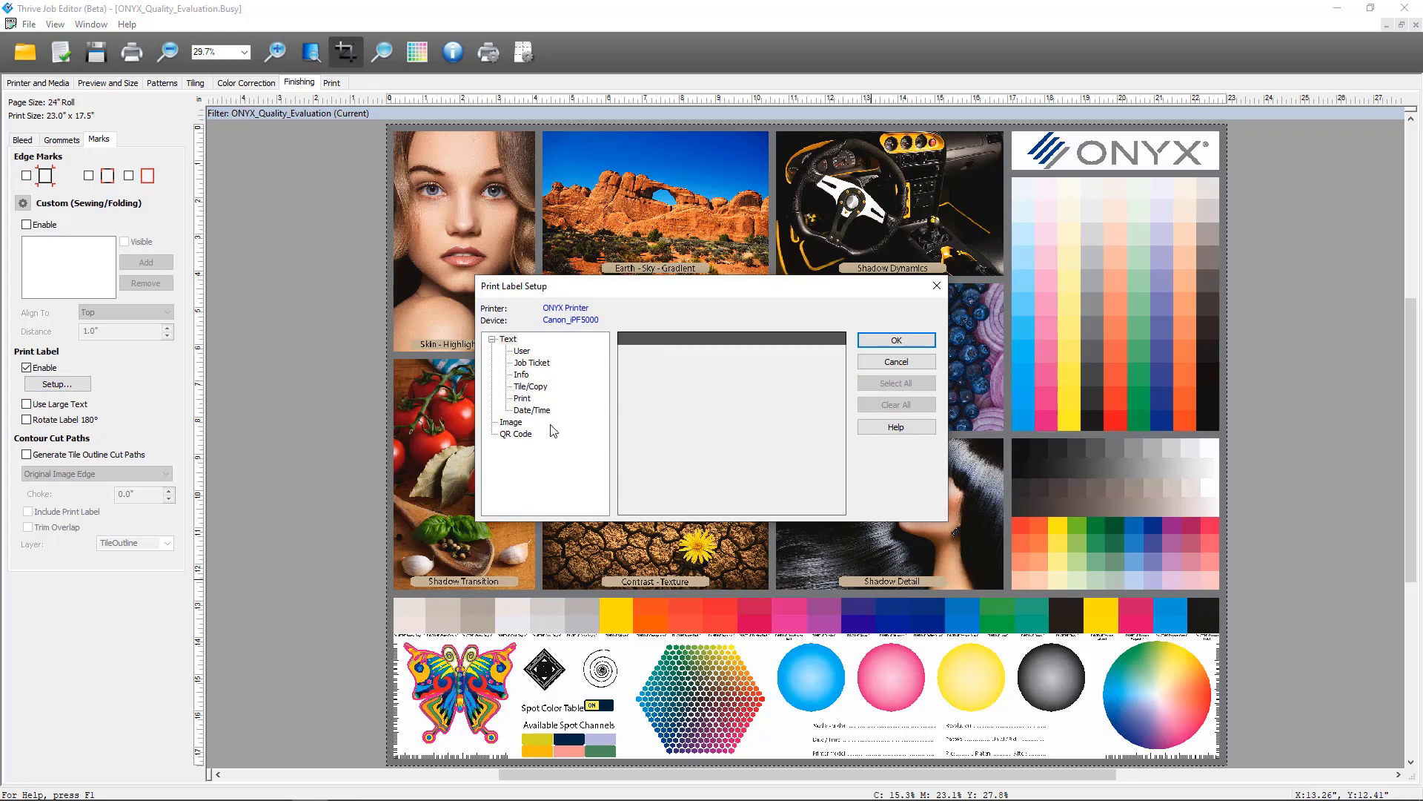
left_click(511, 421)
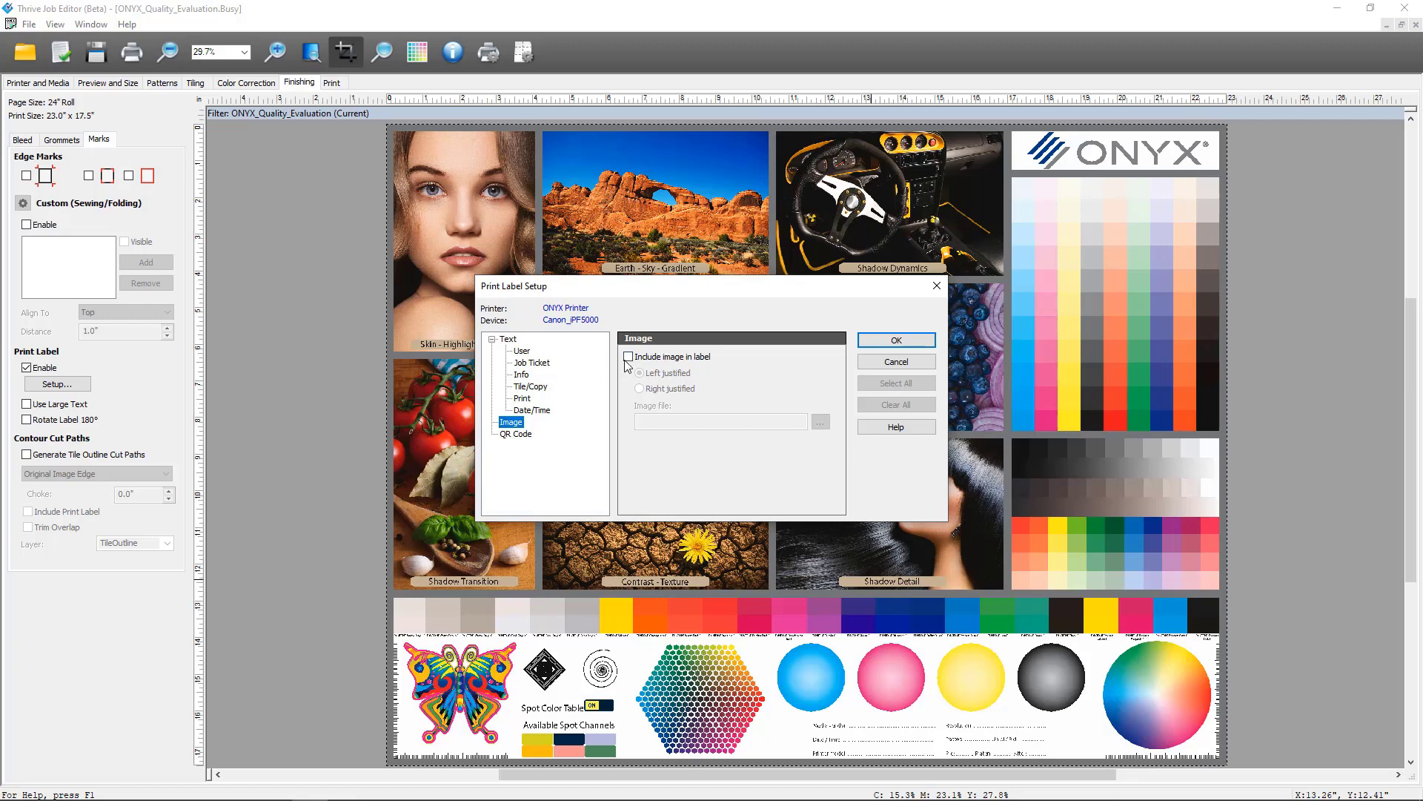
mouse_move(627, 363)
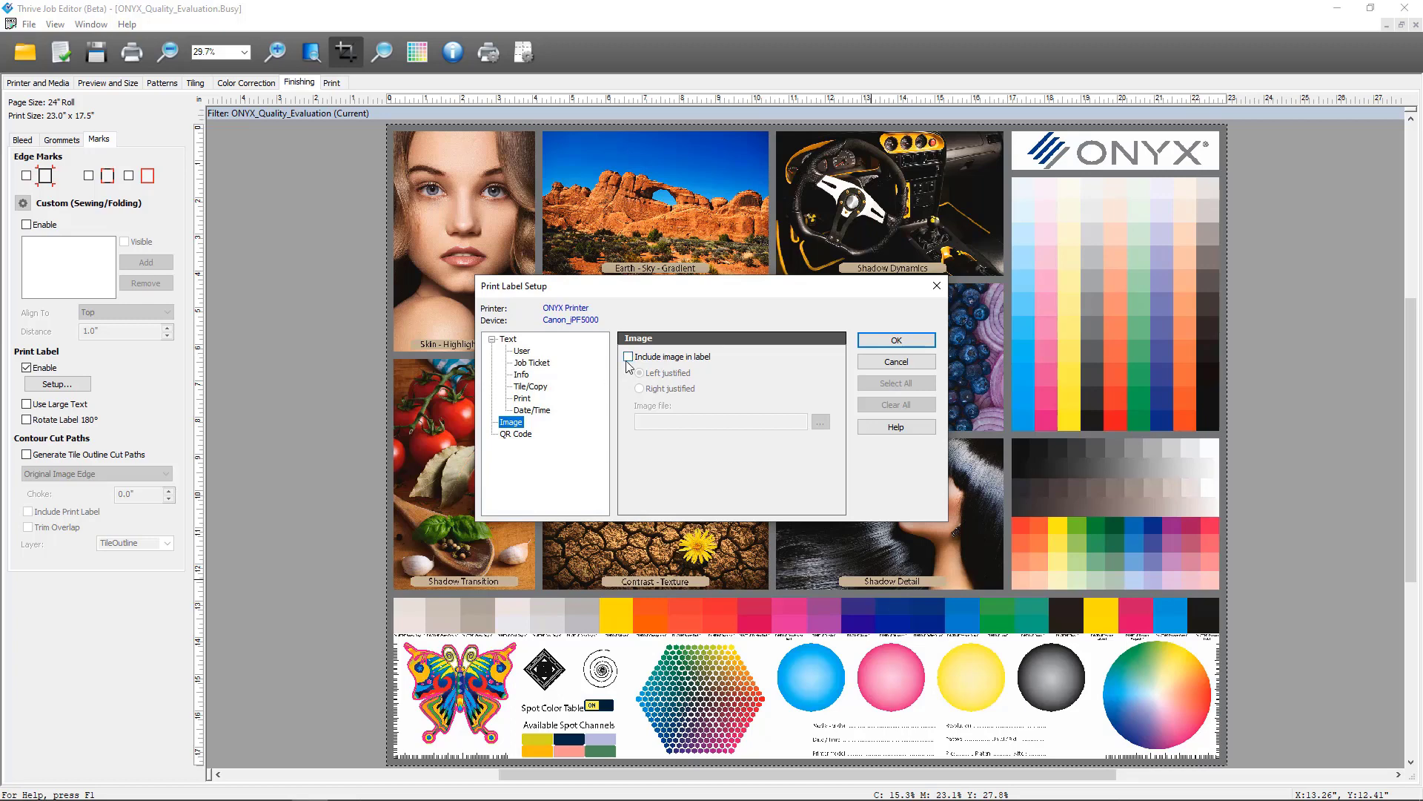
left_click(629, 356)
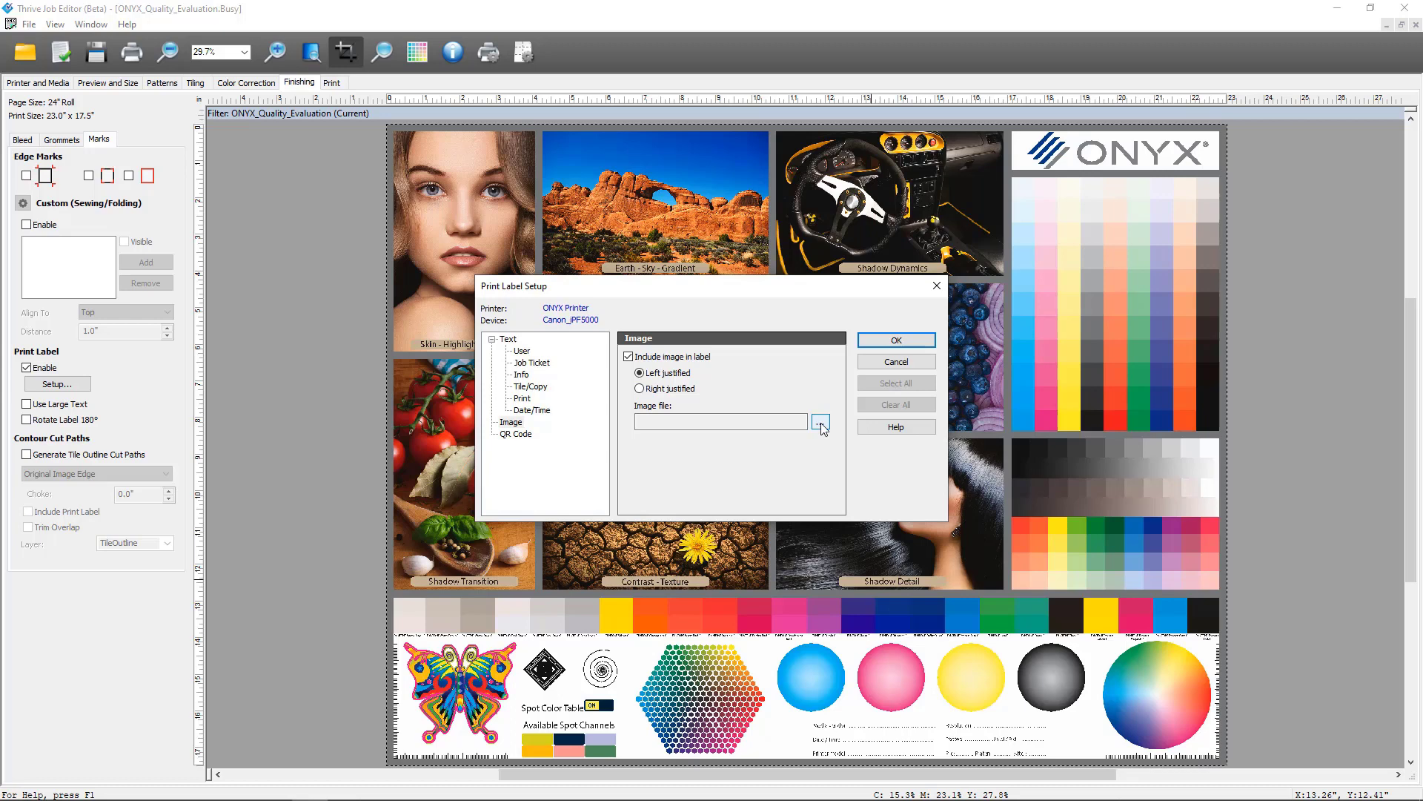
Choose HorizontalPANTONE.jpg from the Desktop as the label image file
left_click(818, 424)
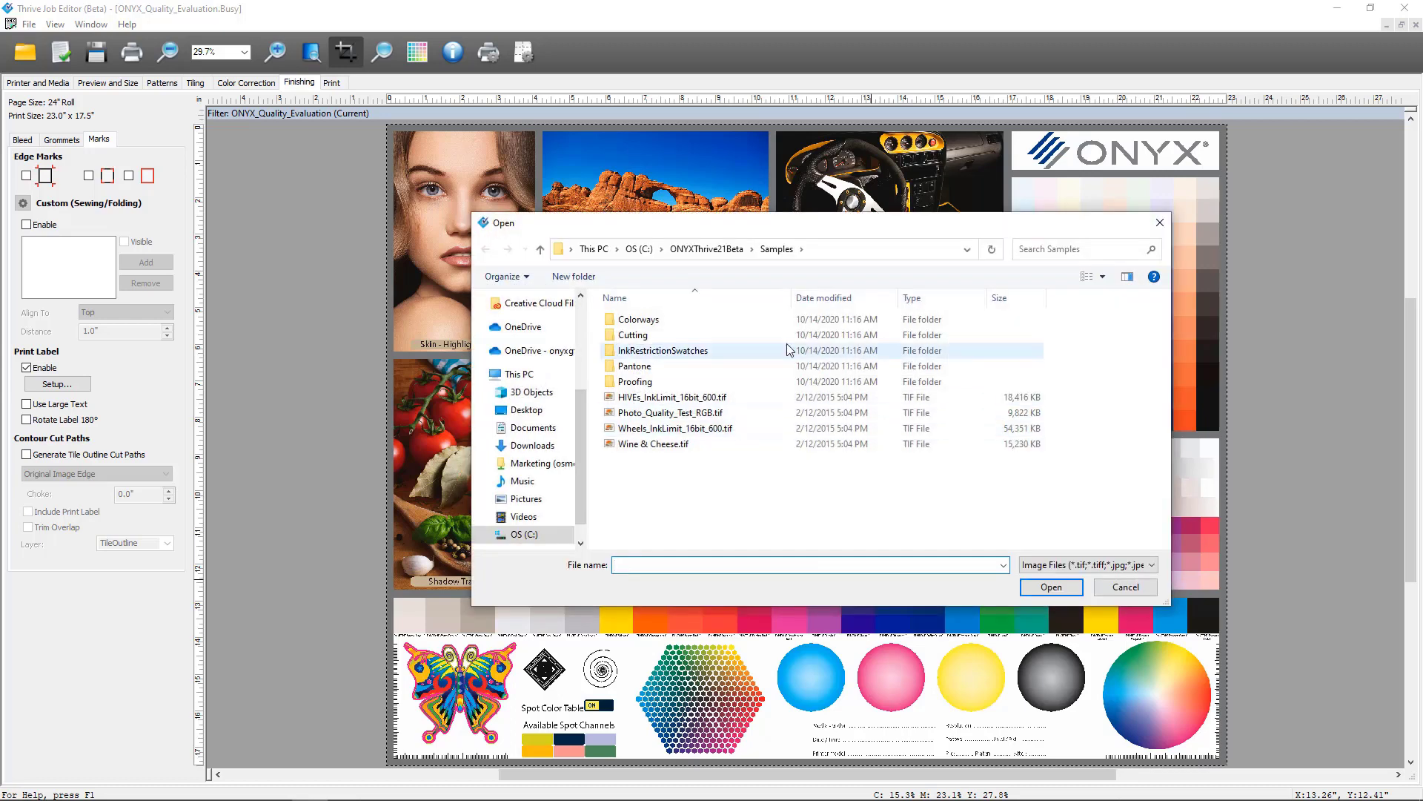
left_click(524, 410)
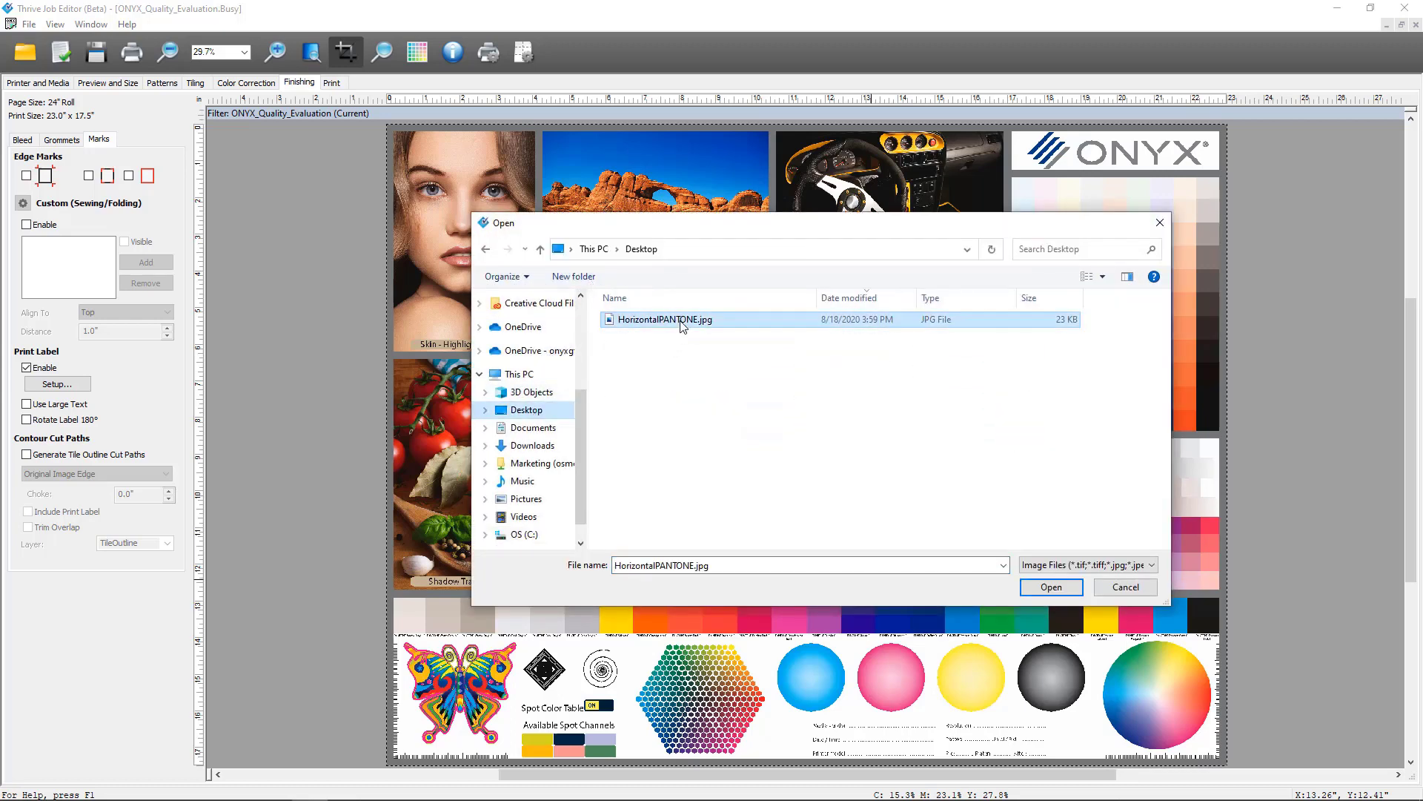
left_click(1049, 587)
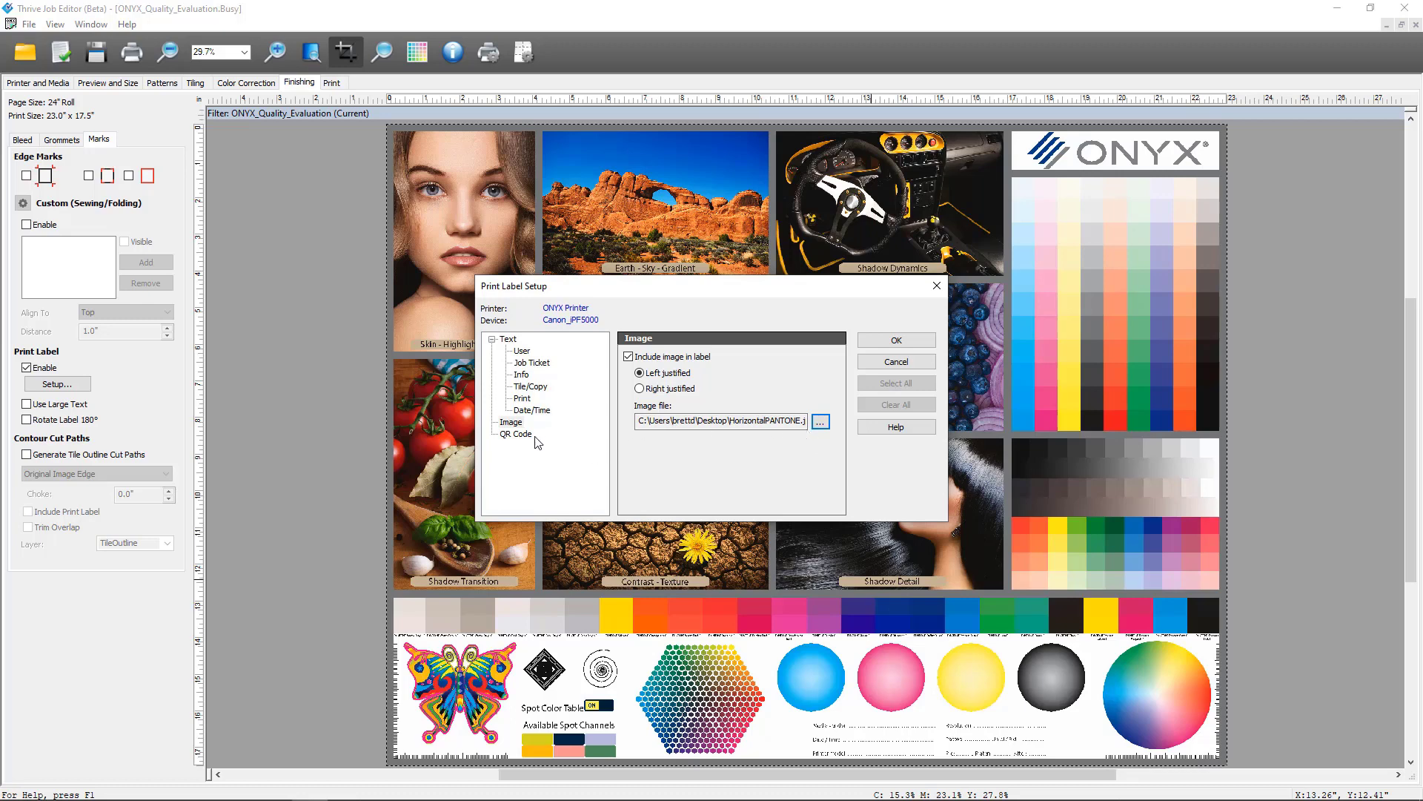
mouse_move(518, 444)
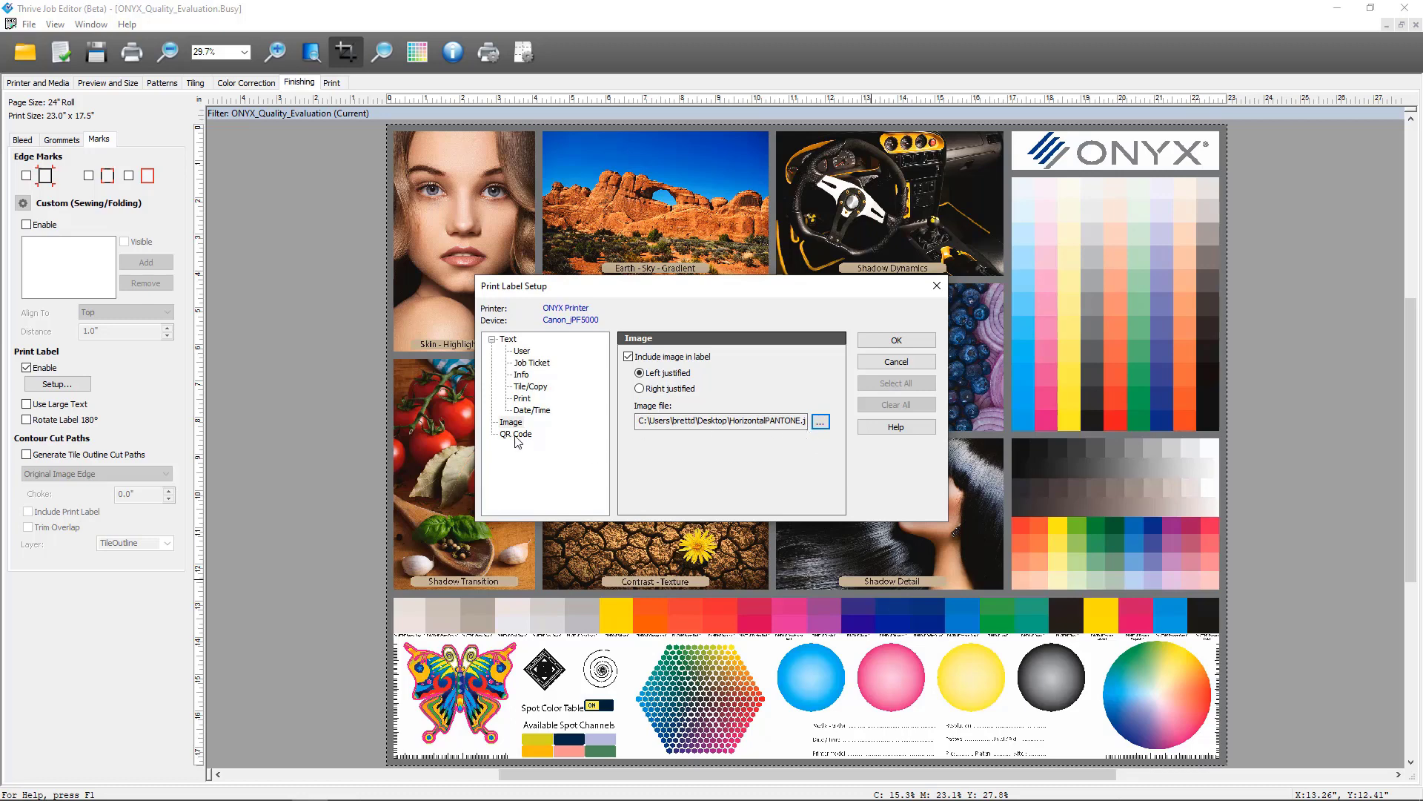
Include a QR code in the label carrying all nine items, Job Name through Notes
left_click(515, 433)
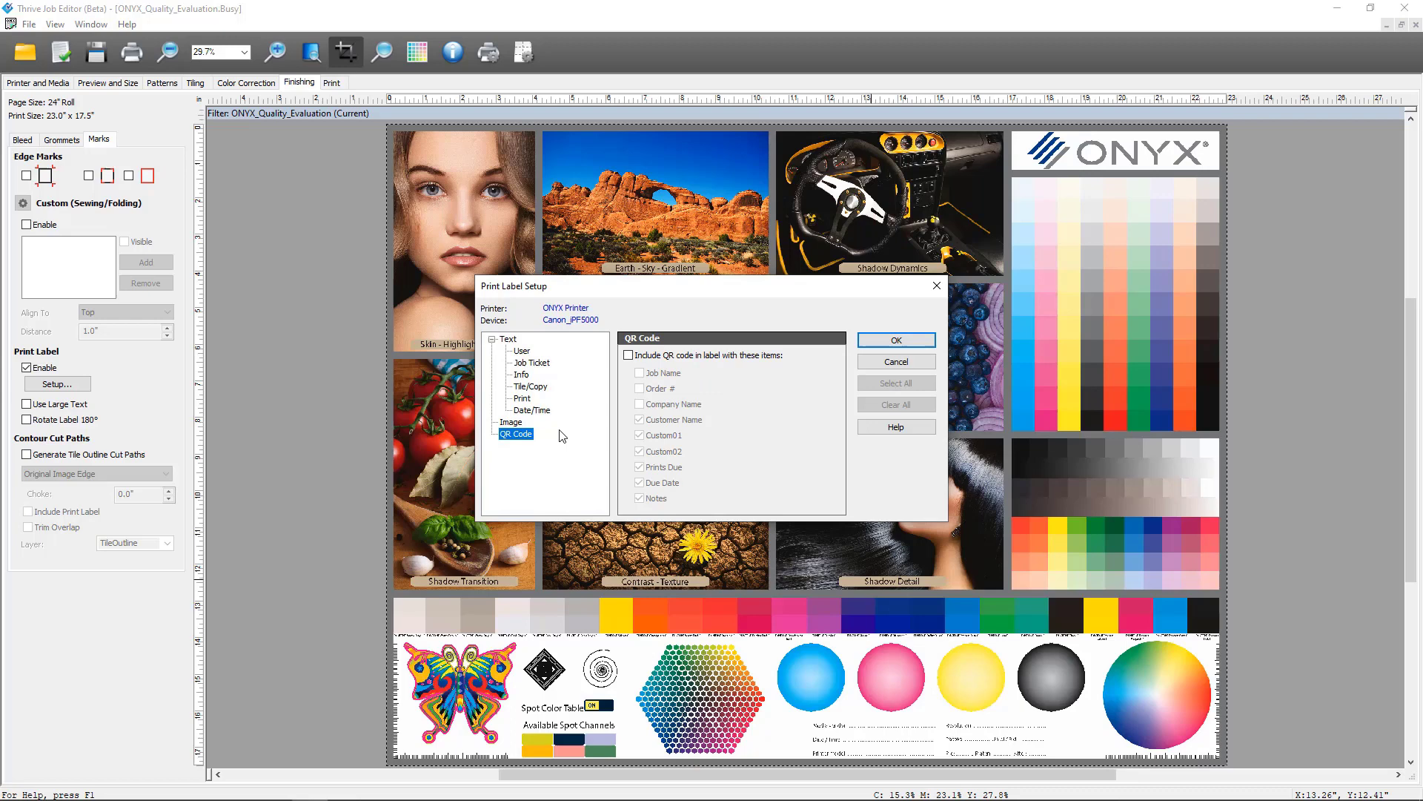
left_click(629, 354)
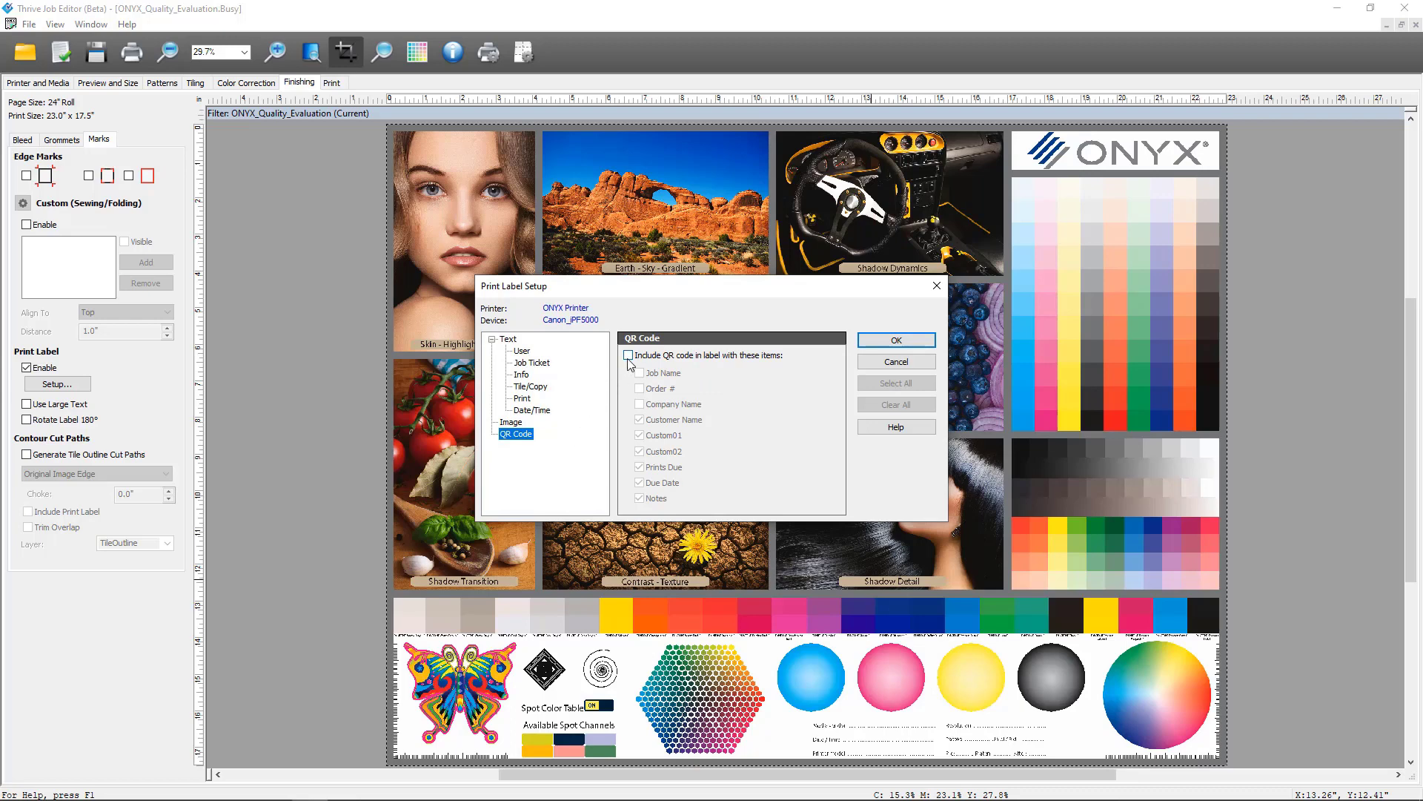
left_click(629, 355)
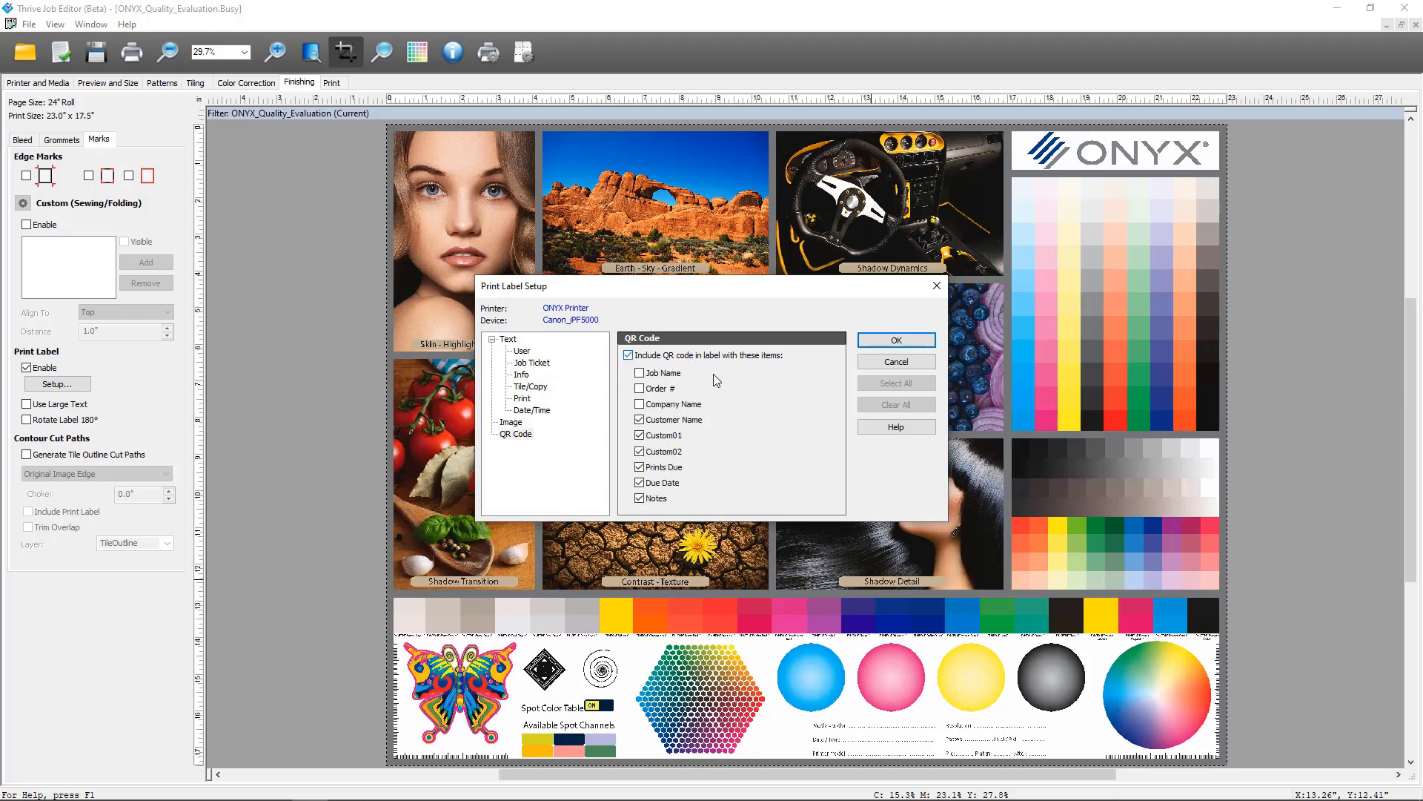
left_click(641, 373)
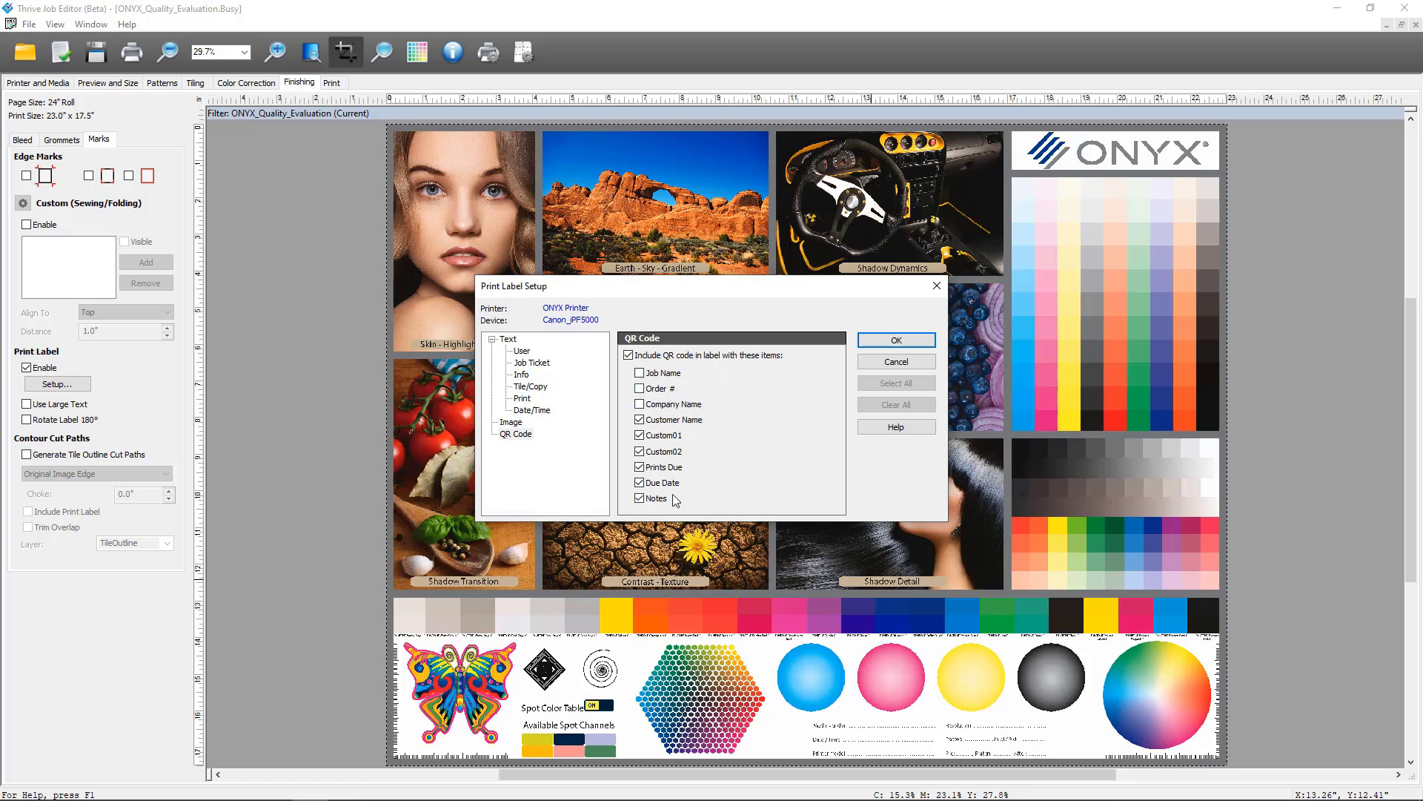
left_click(641, 372)
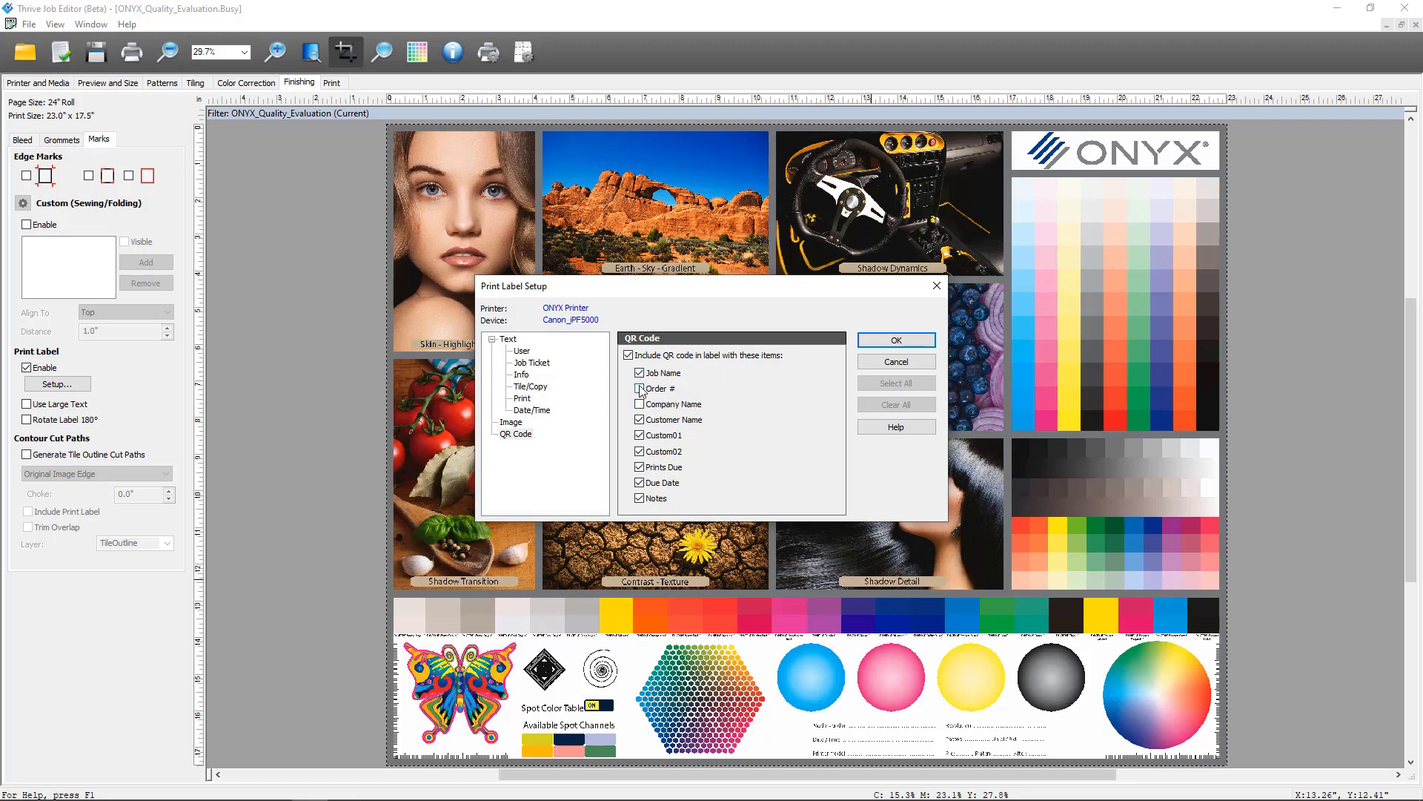
left_click(640, 389)
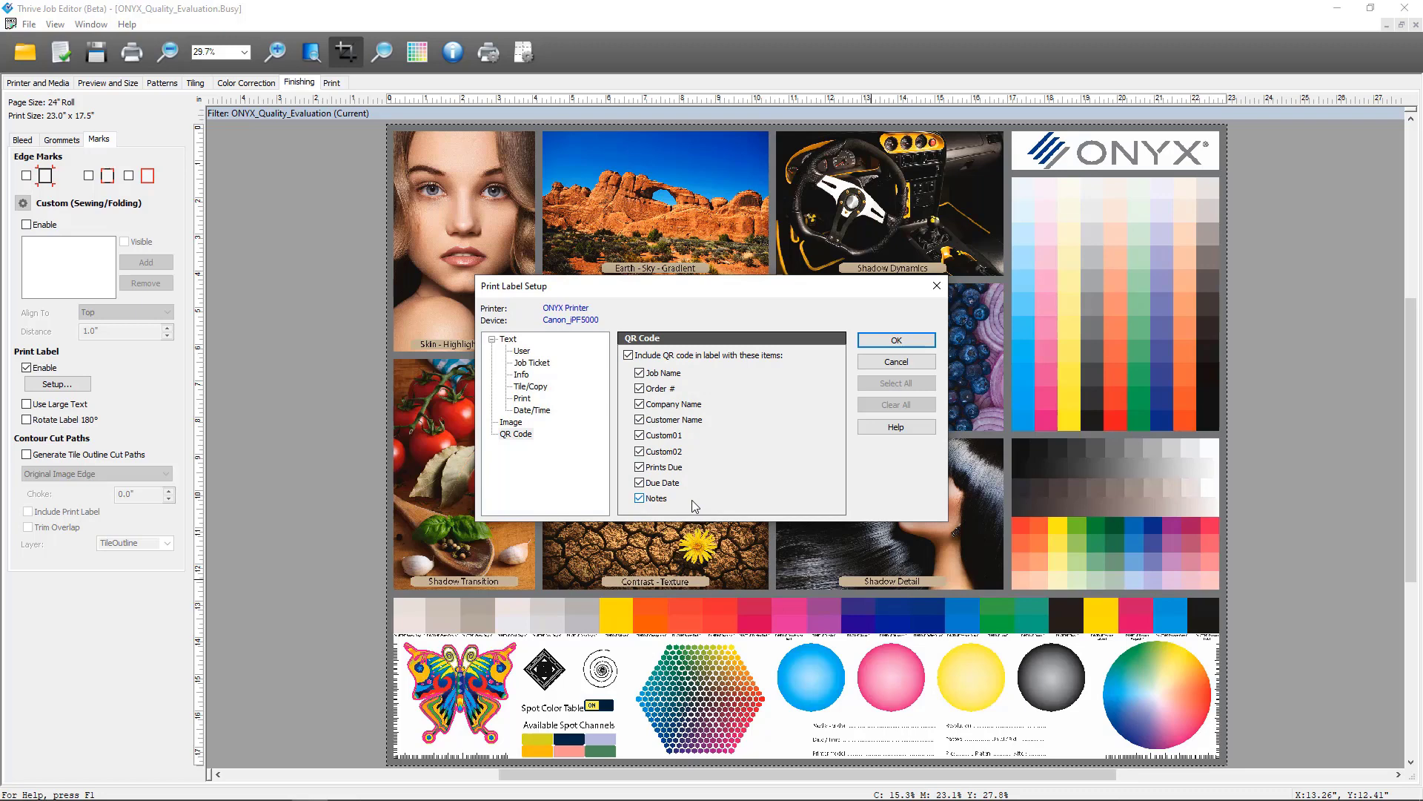
left_click(641, 498)
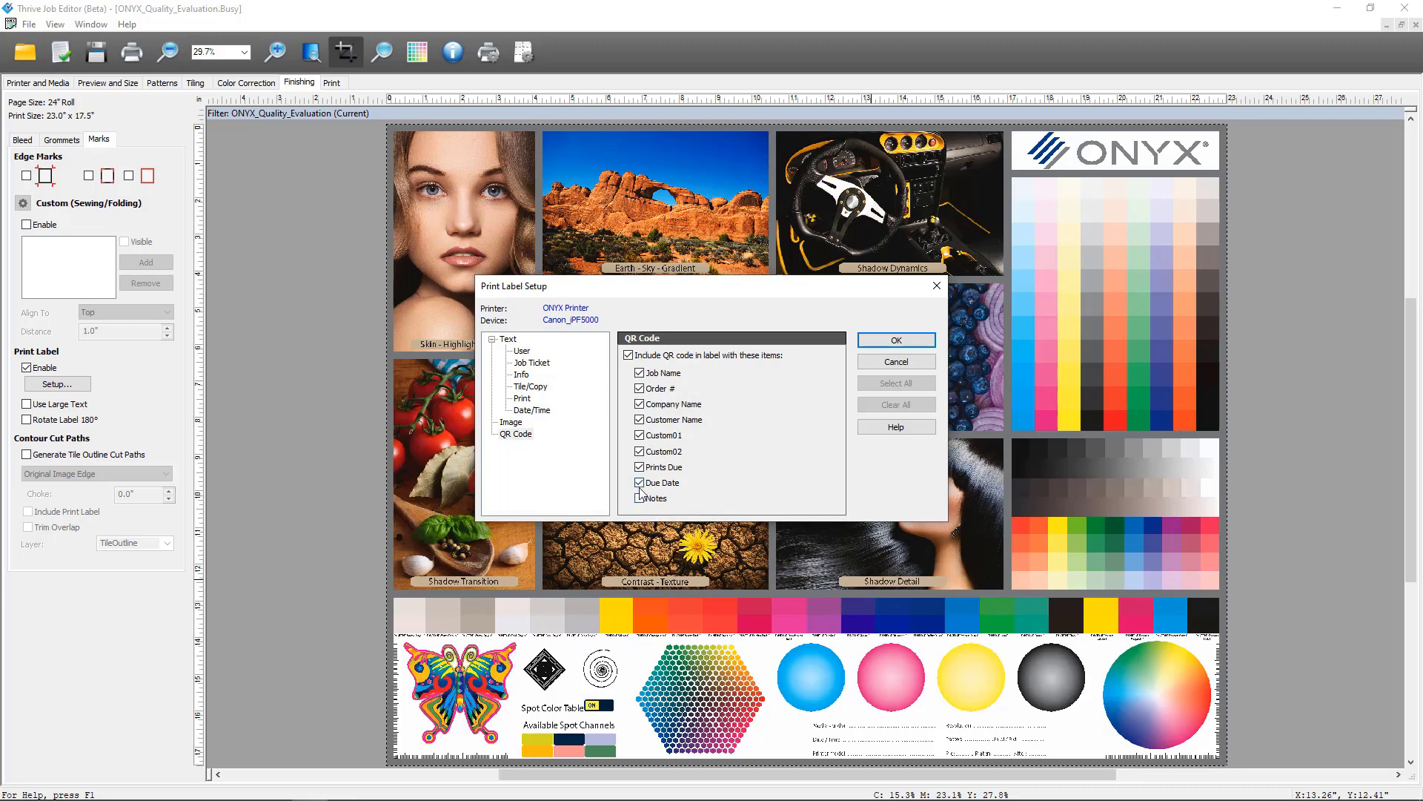
left_click(640, 481)
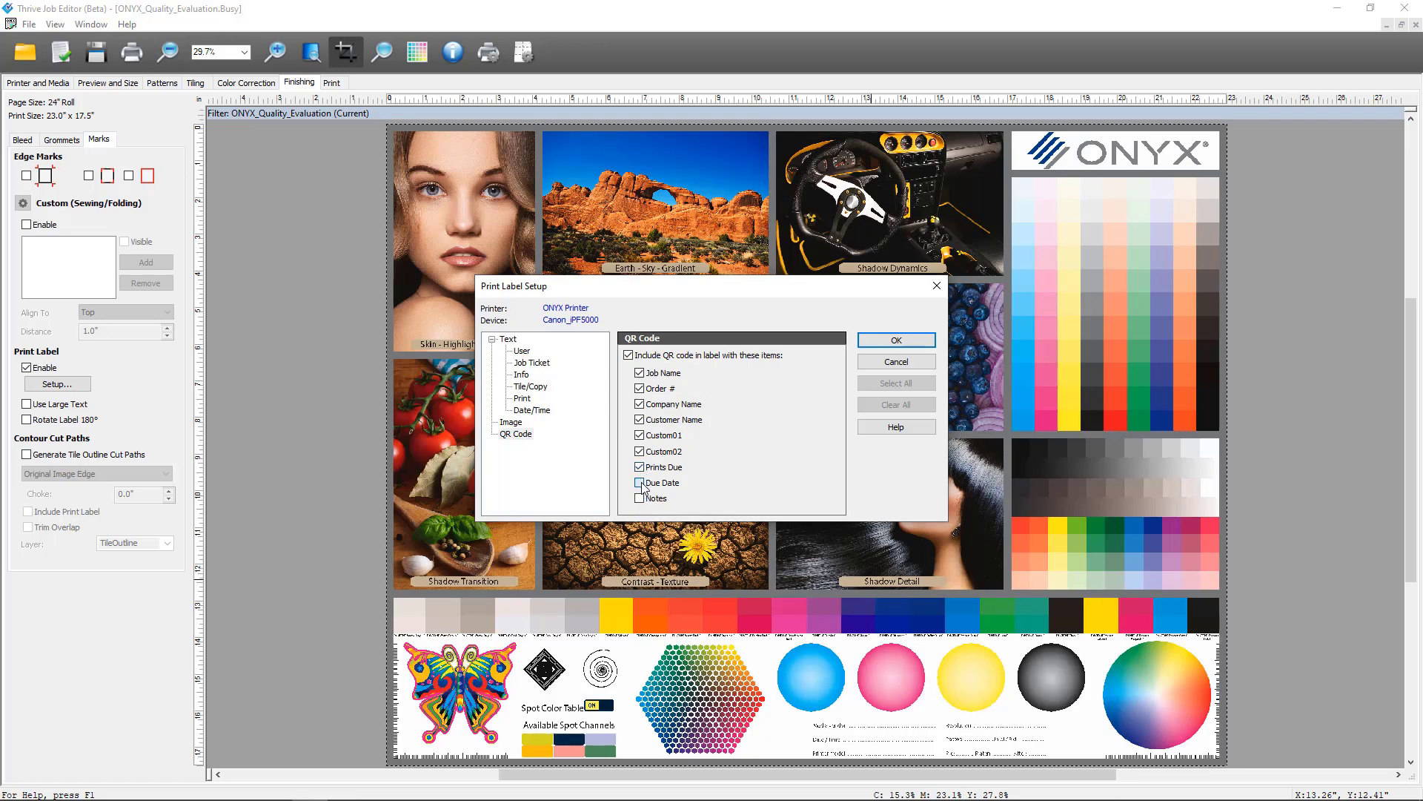
left_click(641, 481)
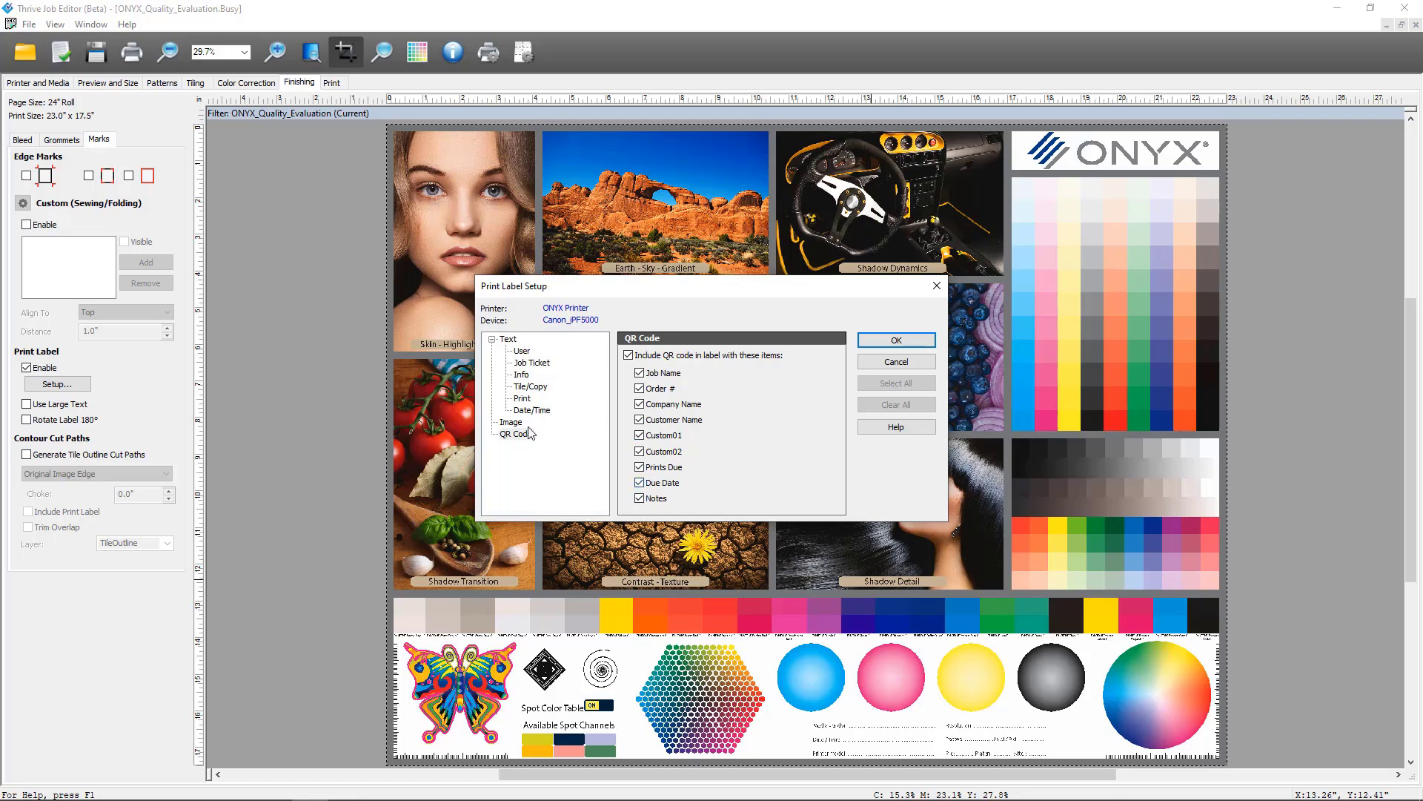
Review the Info Text and Job Ticket label options and confirm the Print Label Setup
left_click(521, 374)
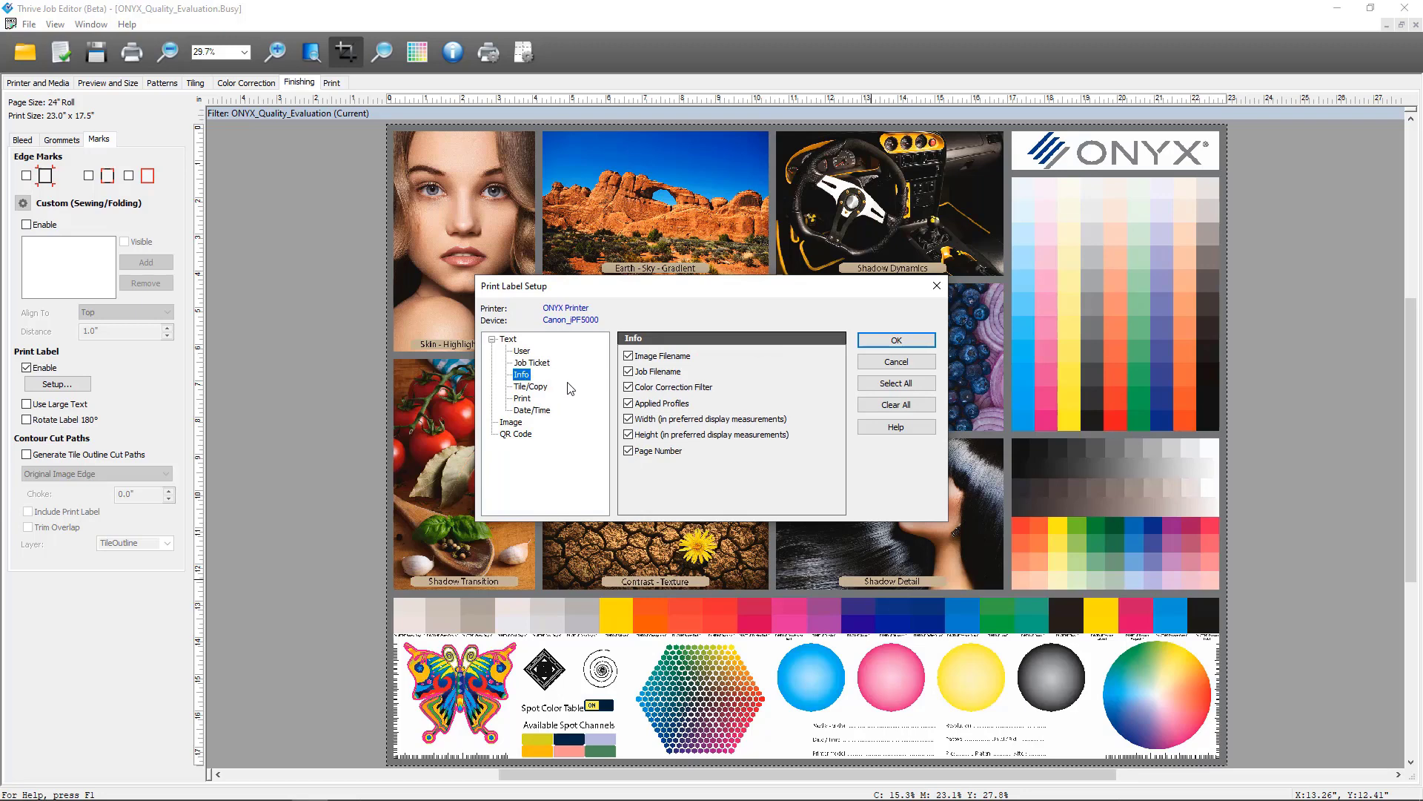
left_click(532, 362)
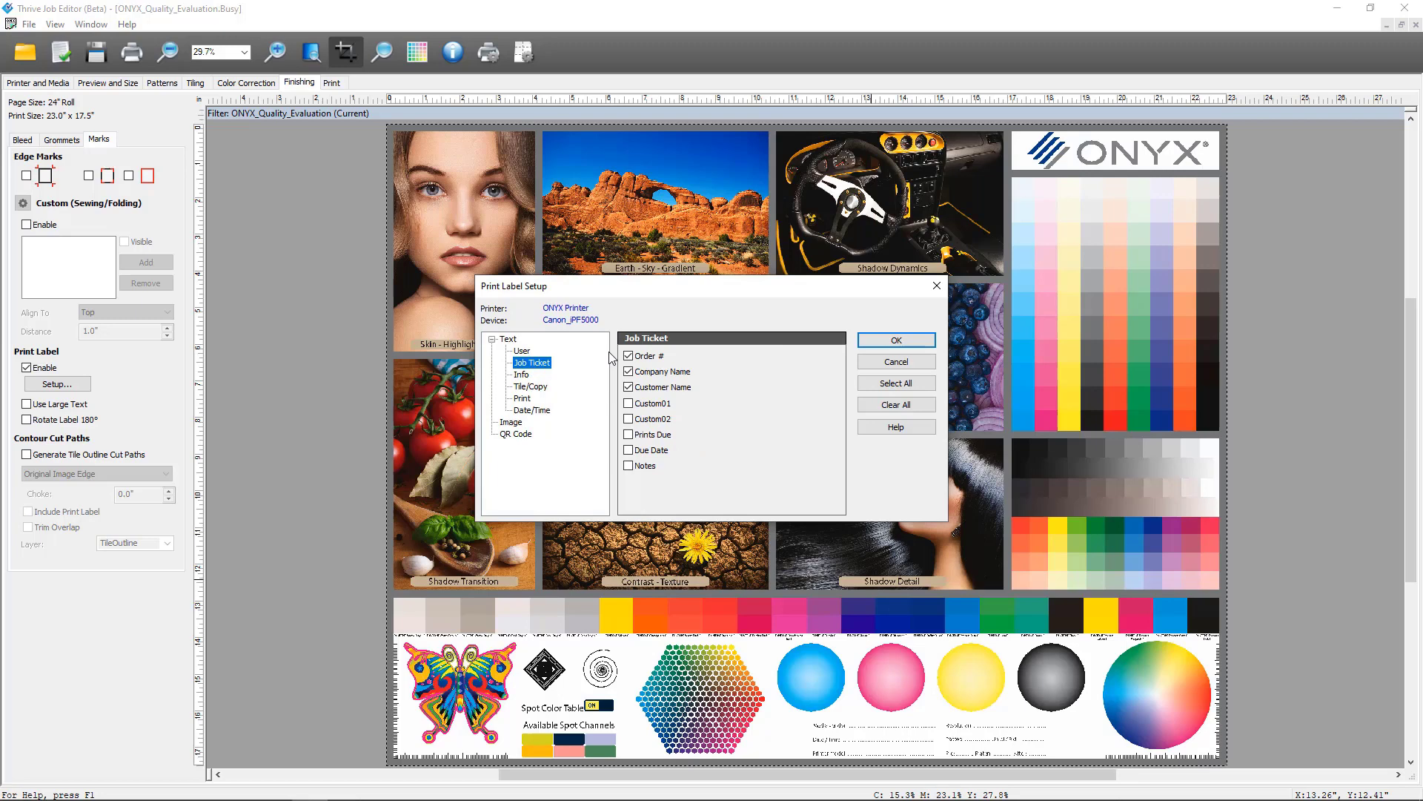
mouse_move(775, 445)
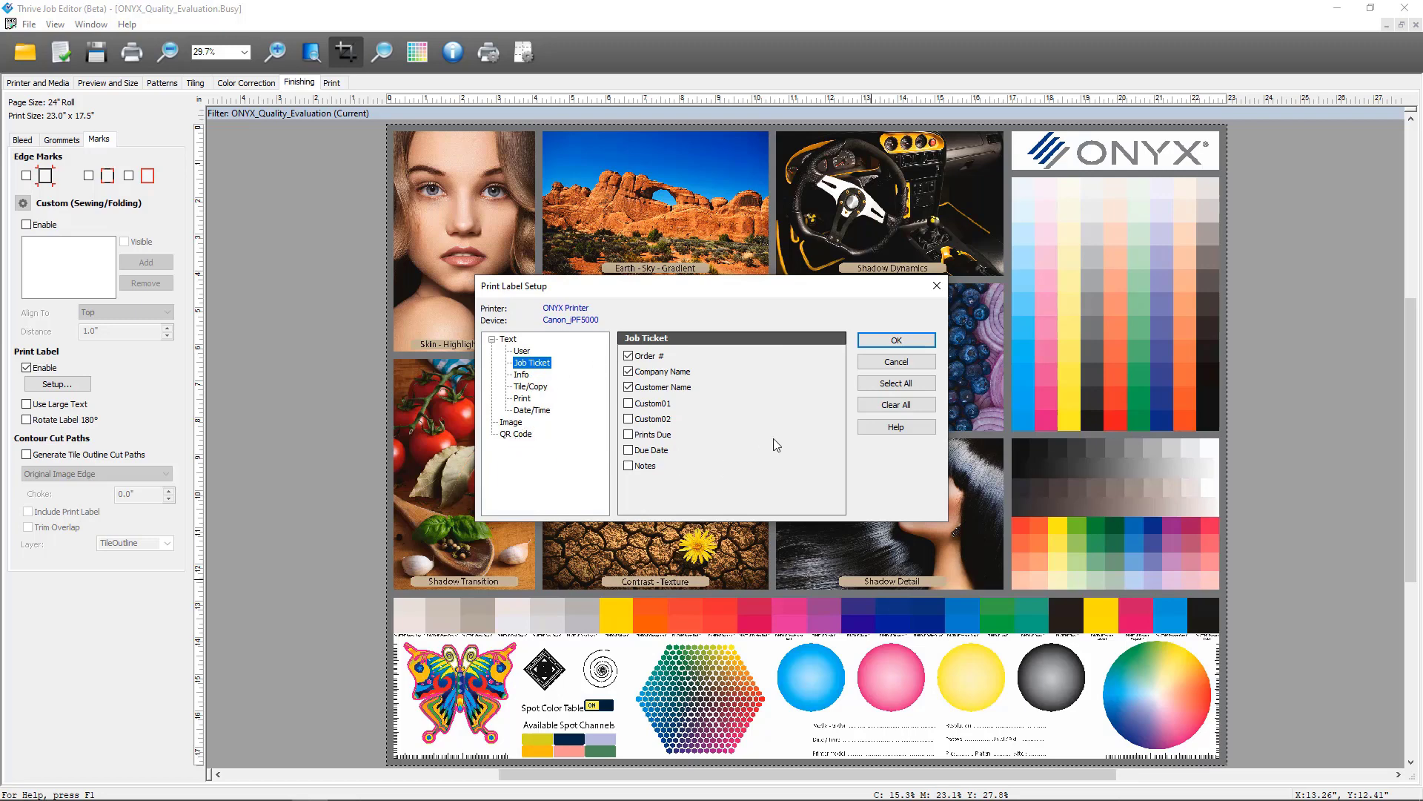
left_click(894, 338)
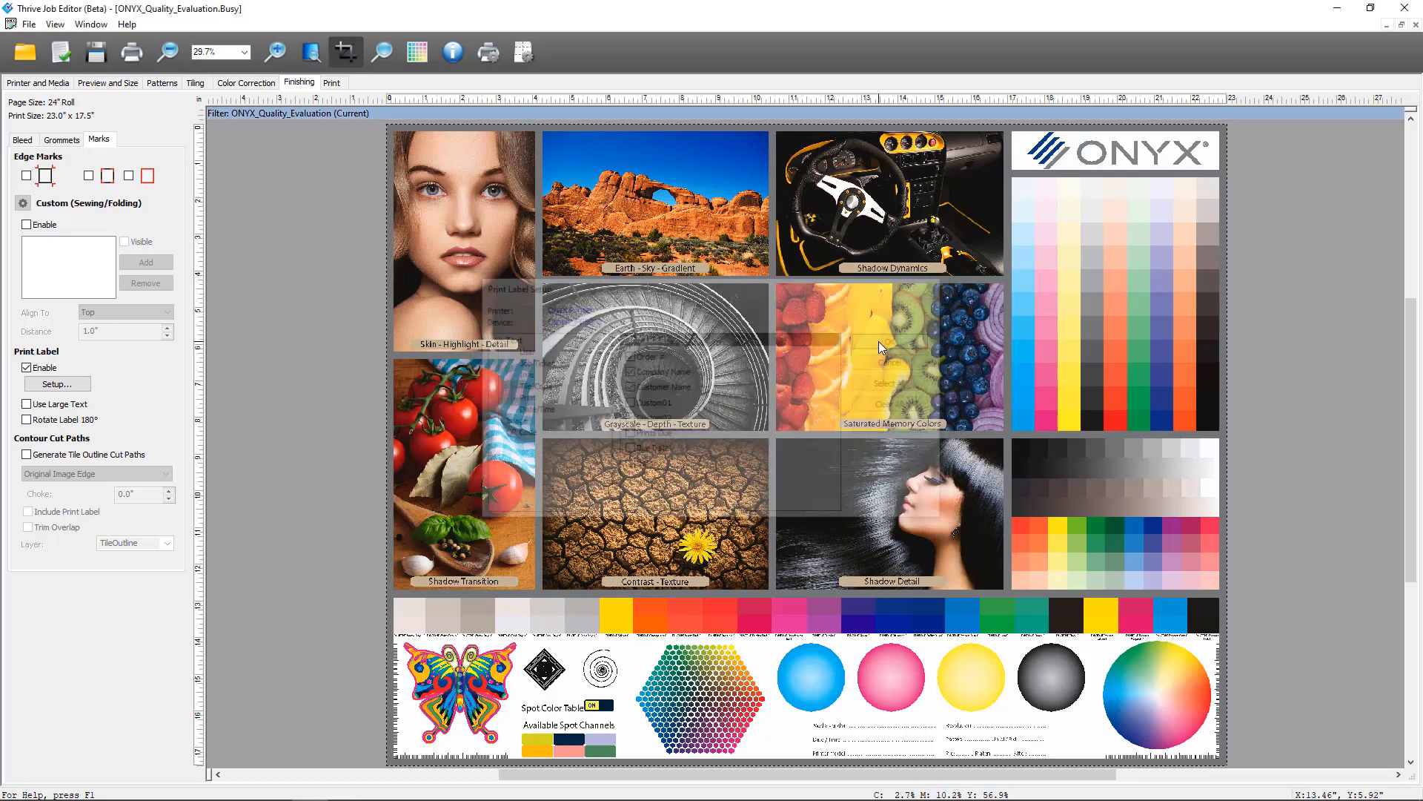
Submit the ONYX_Quality_Evaluation job to the print queue from the Print settings
left_click(331, 84)
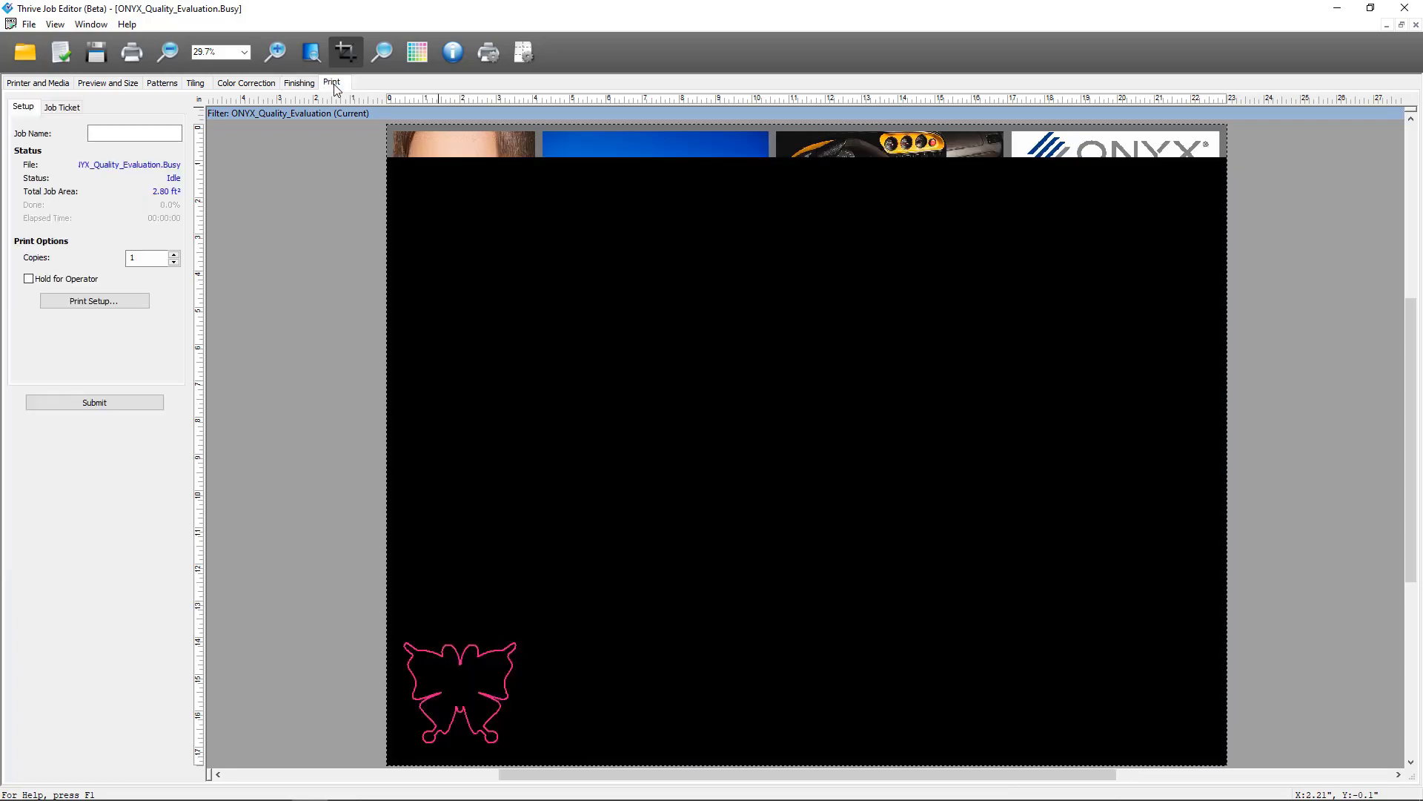
left_click(94, 402)
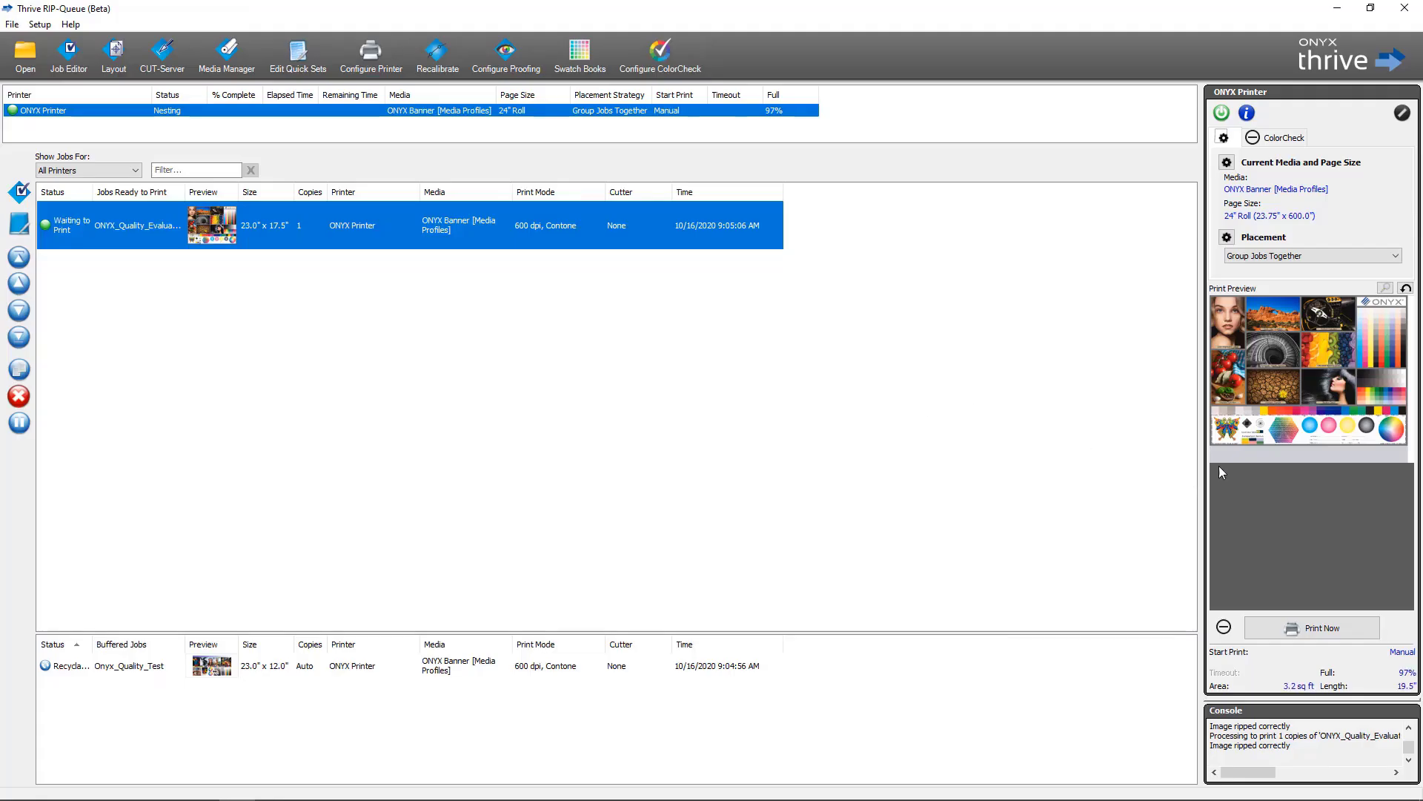
mouse_move(1287, 458)
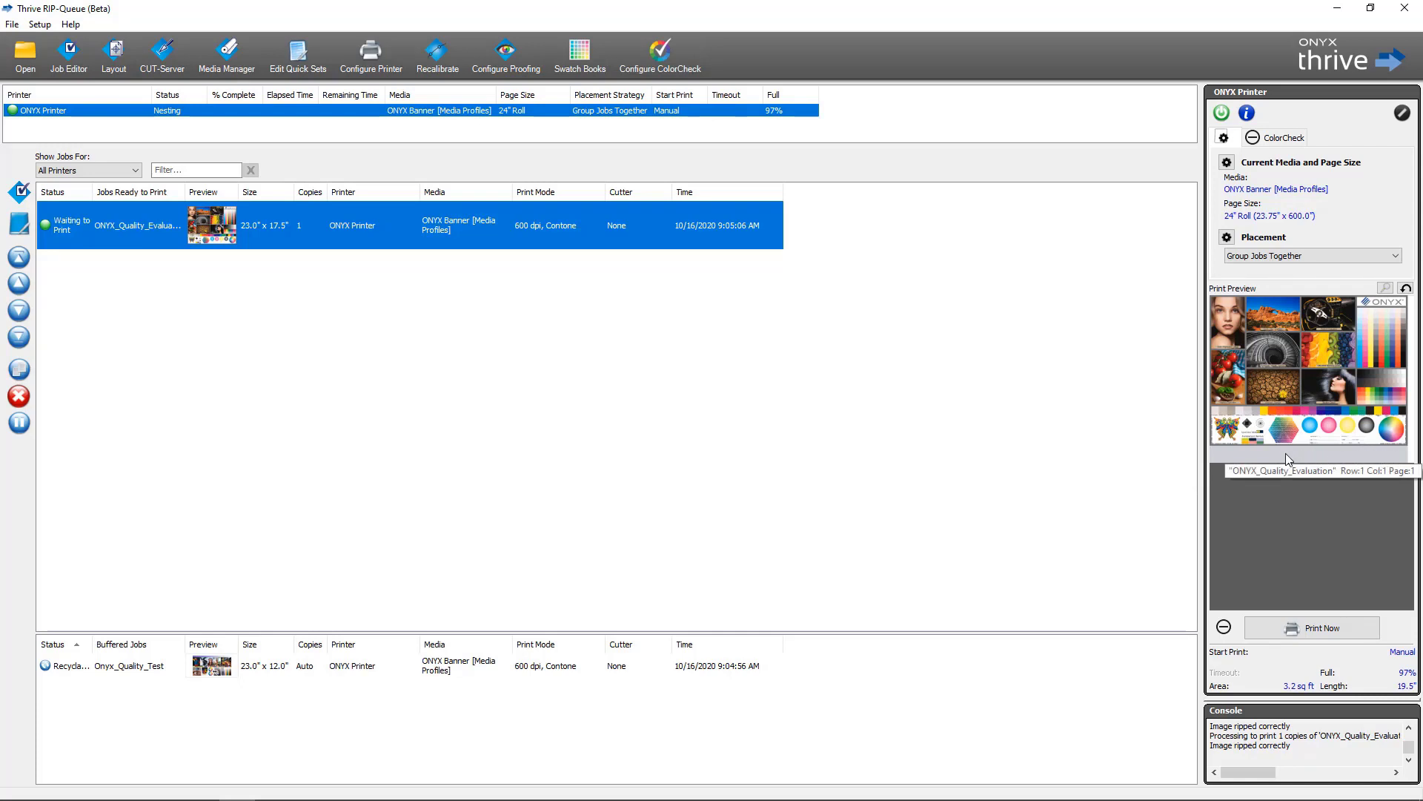
mouse_move(1315, 454)
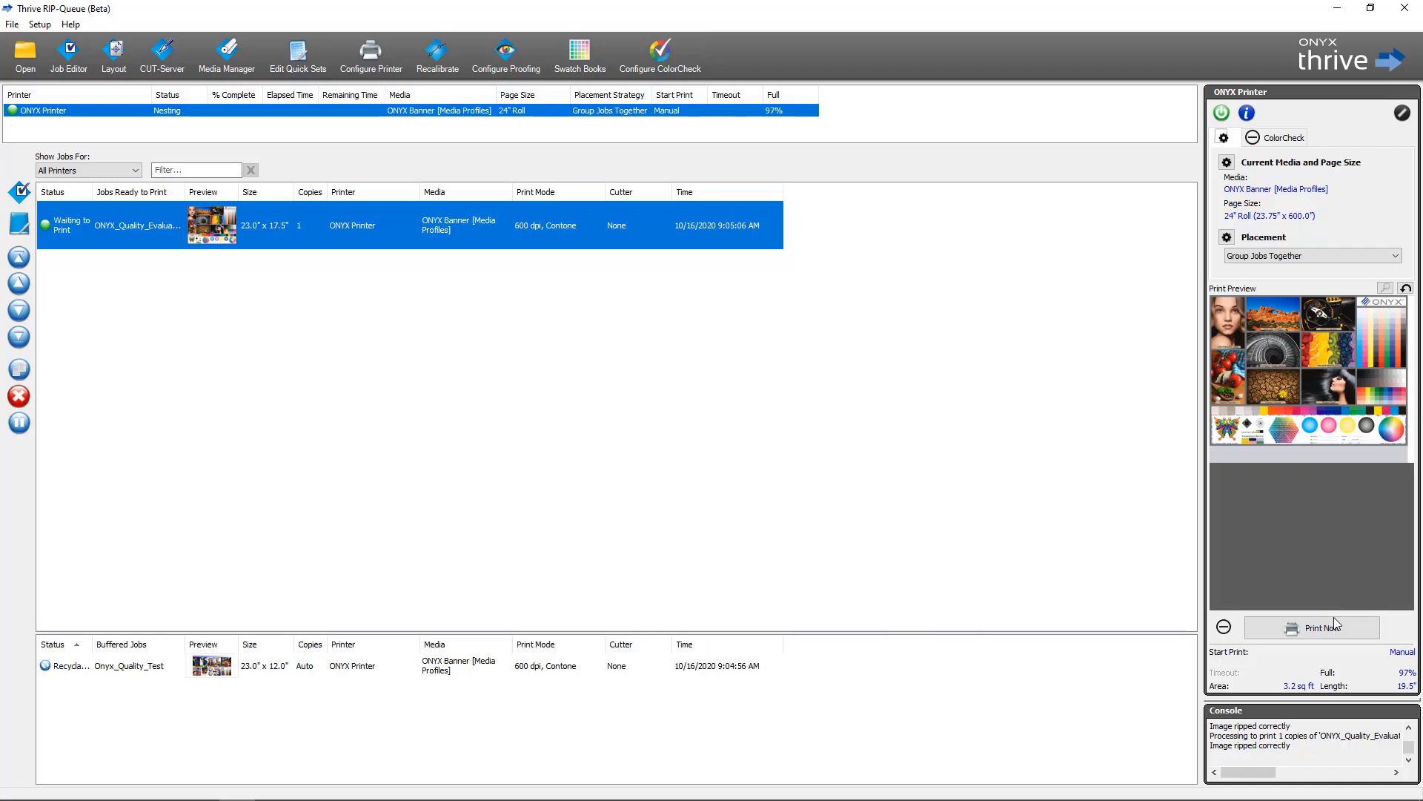
Print the waiting ONYX_Quality_Evaluation job now so it moves to buffered jobs
left_click(1311, 627)
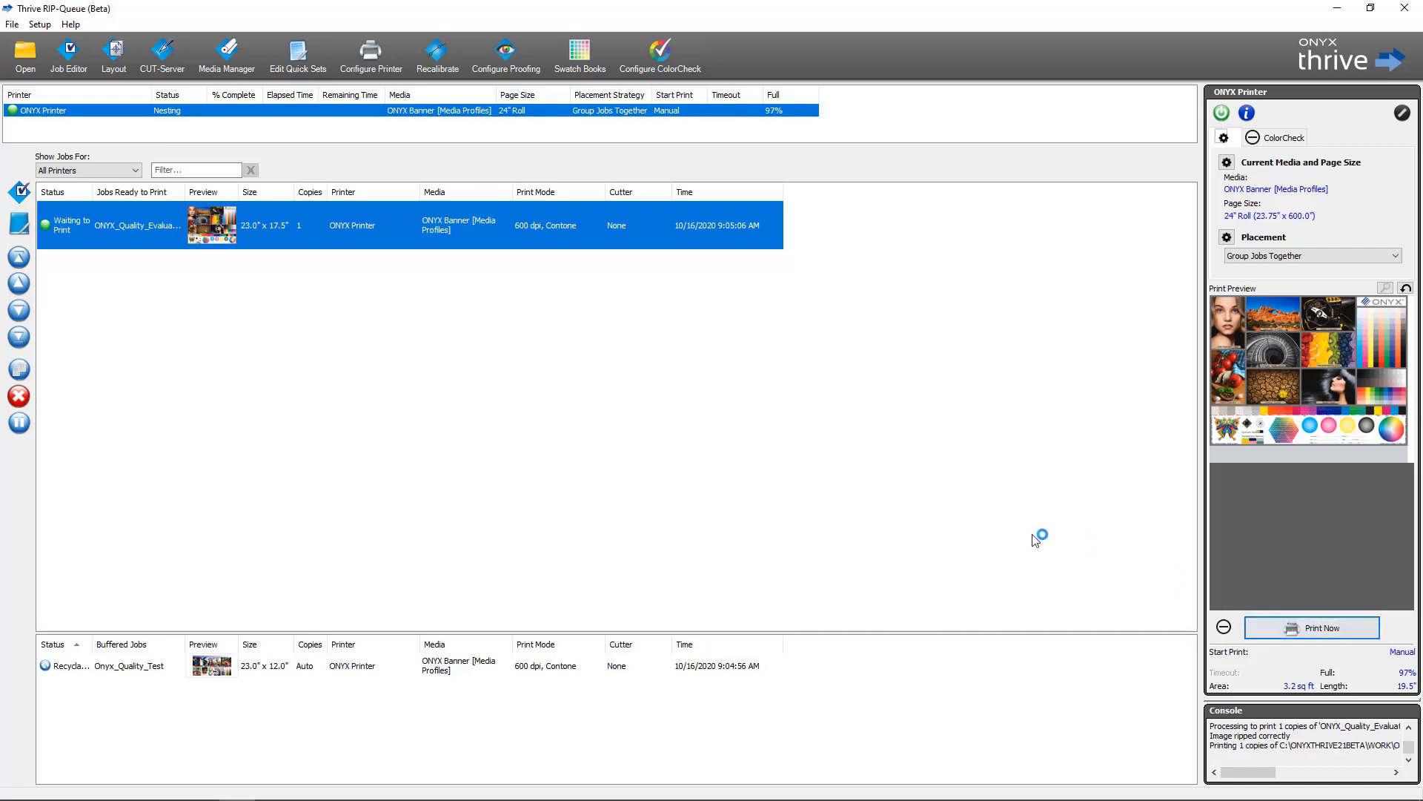
left_click(1311, 628)
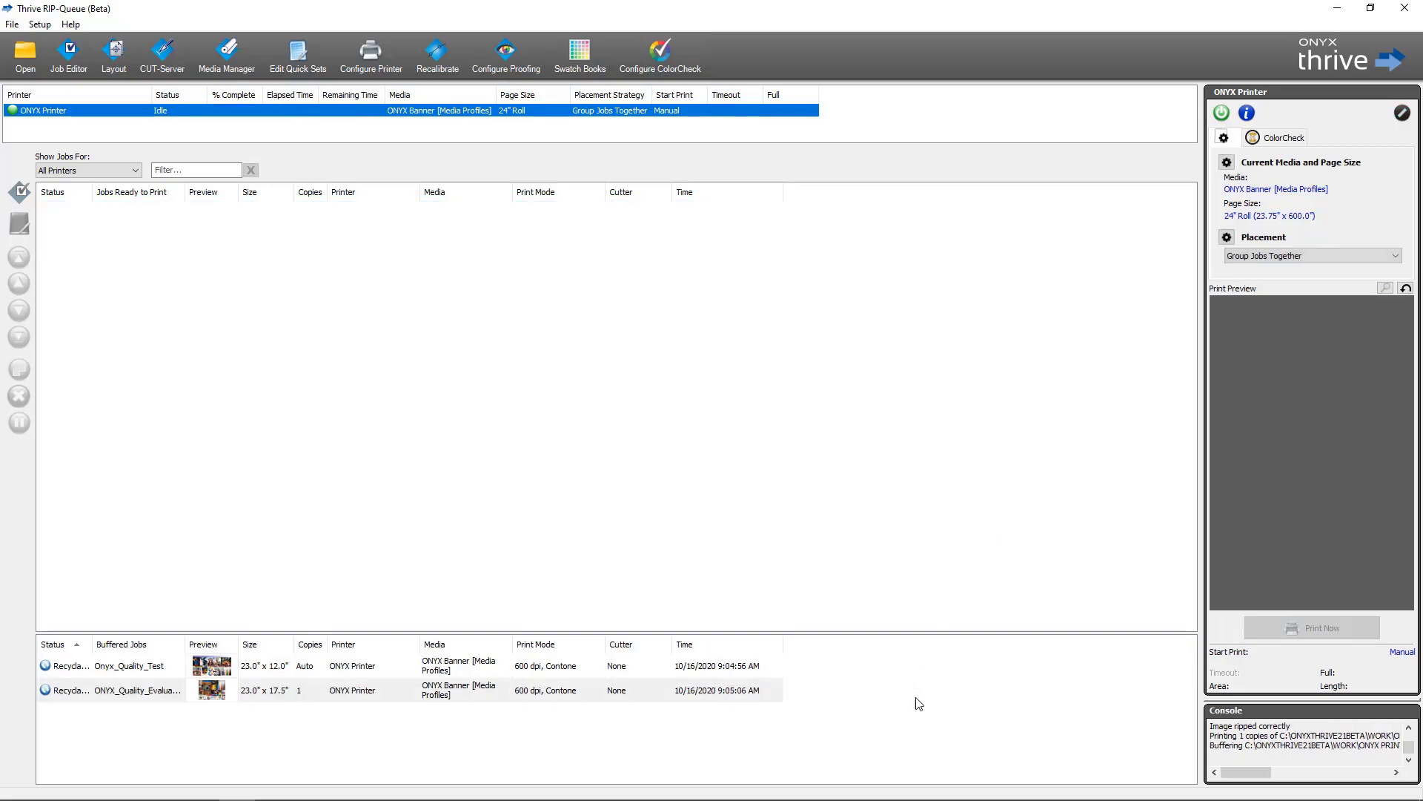
Open ONYX_Quality_Evaluation_HR_1.TIFF in Windows Photo Viewer to check the label and QR code
double_click(211, 690)
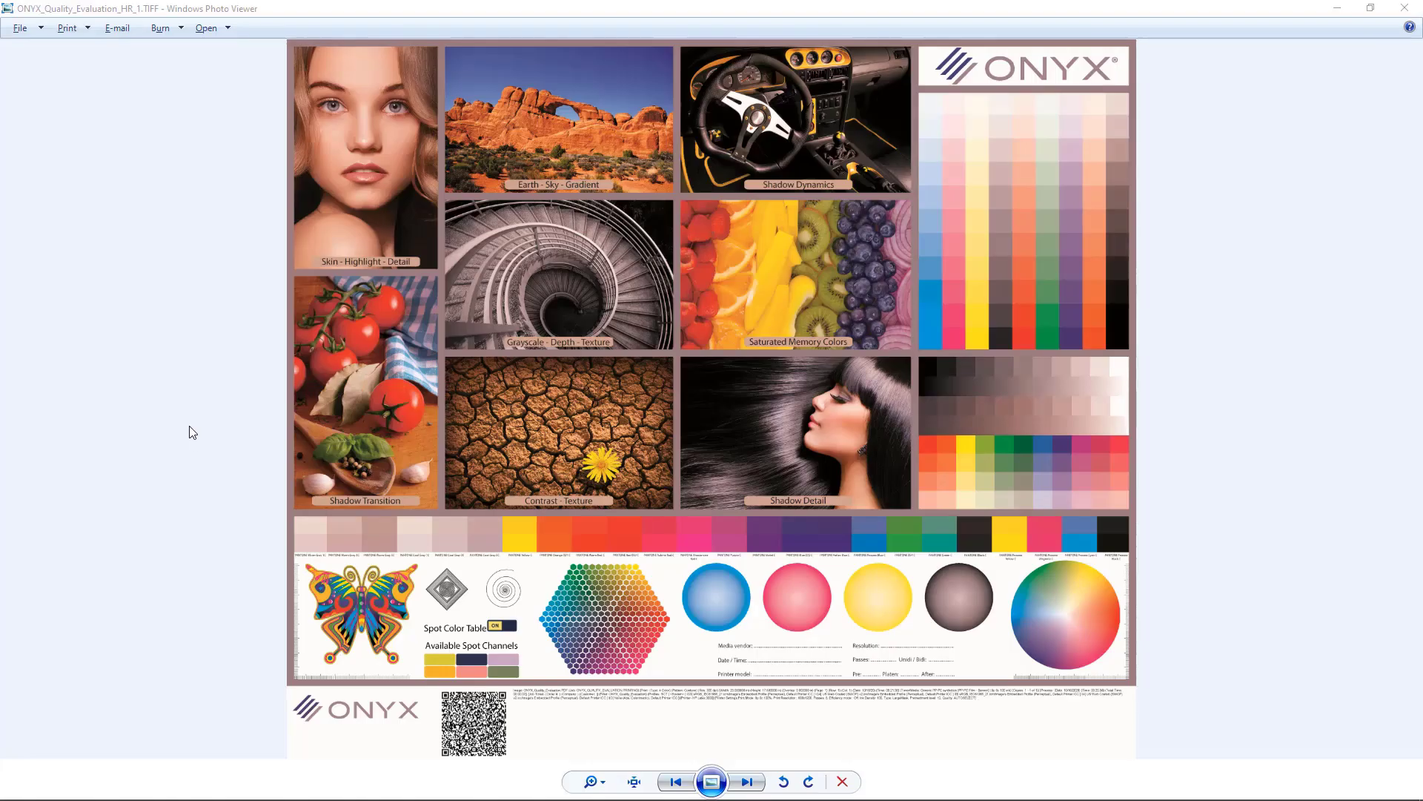
mouse_move(200, 457)
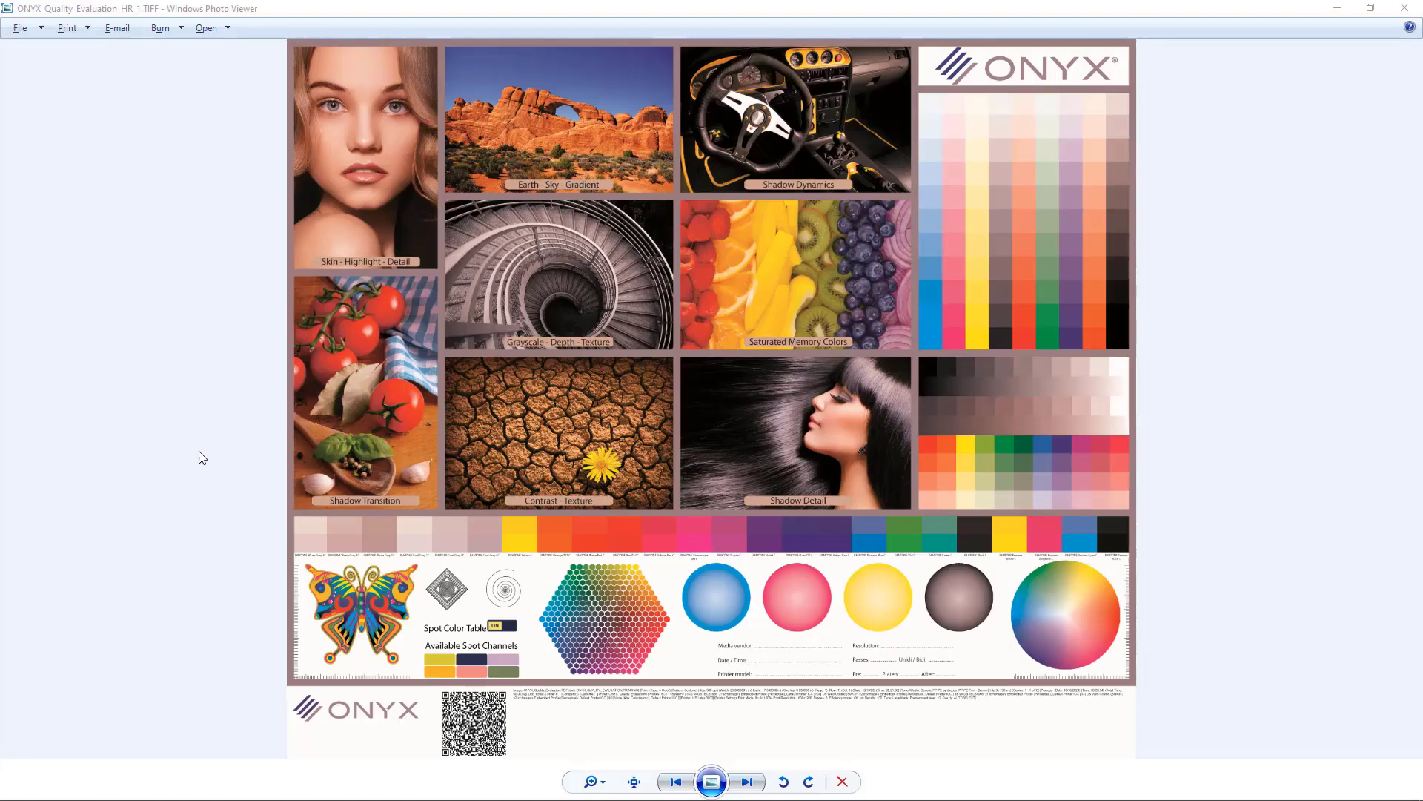
mouse_move(270, 659)
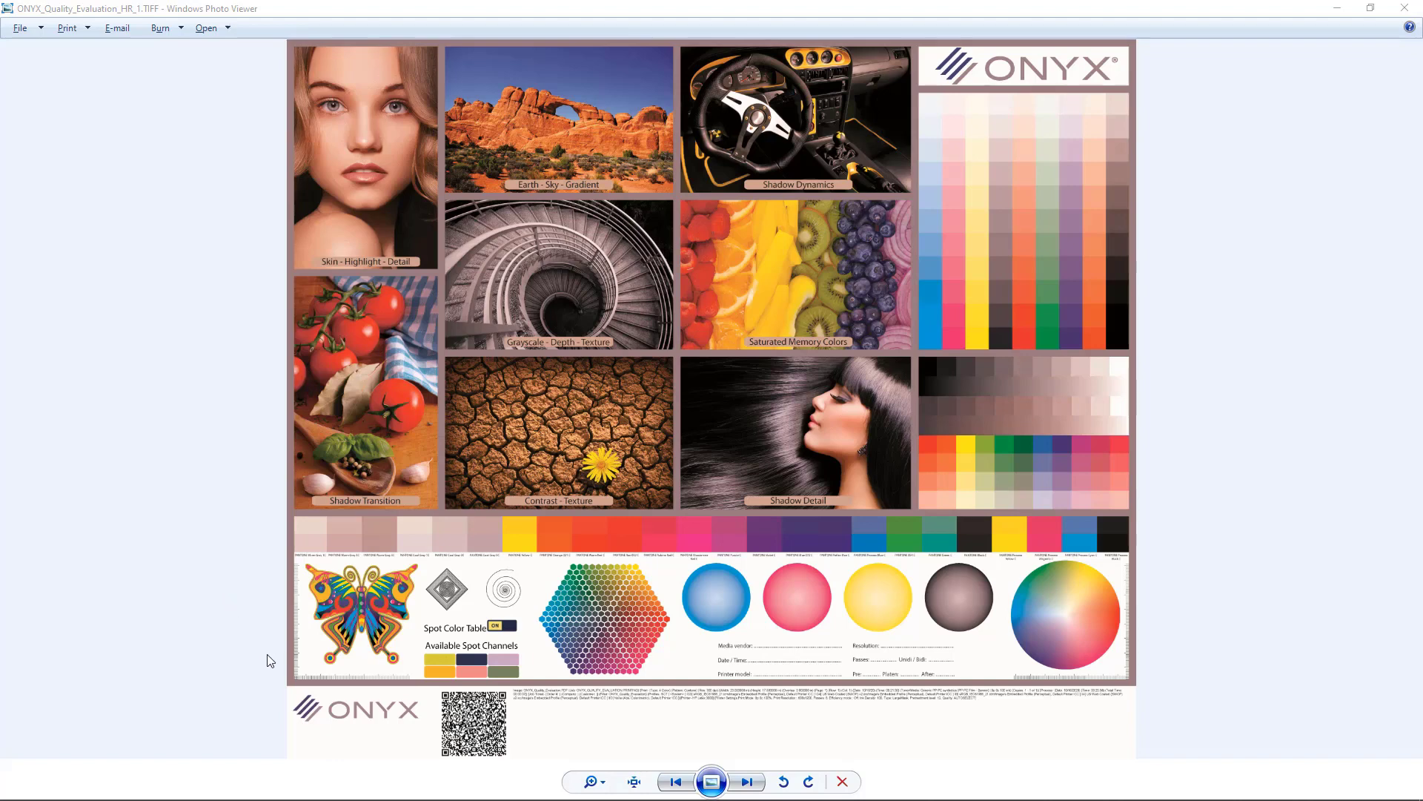
mouse_move(273, 686)
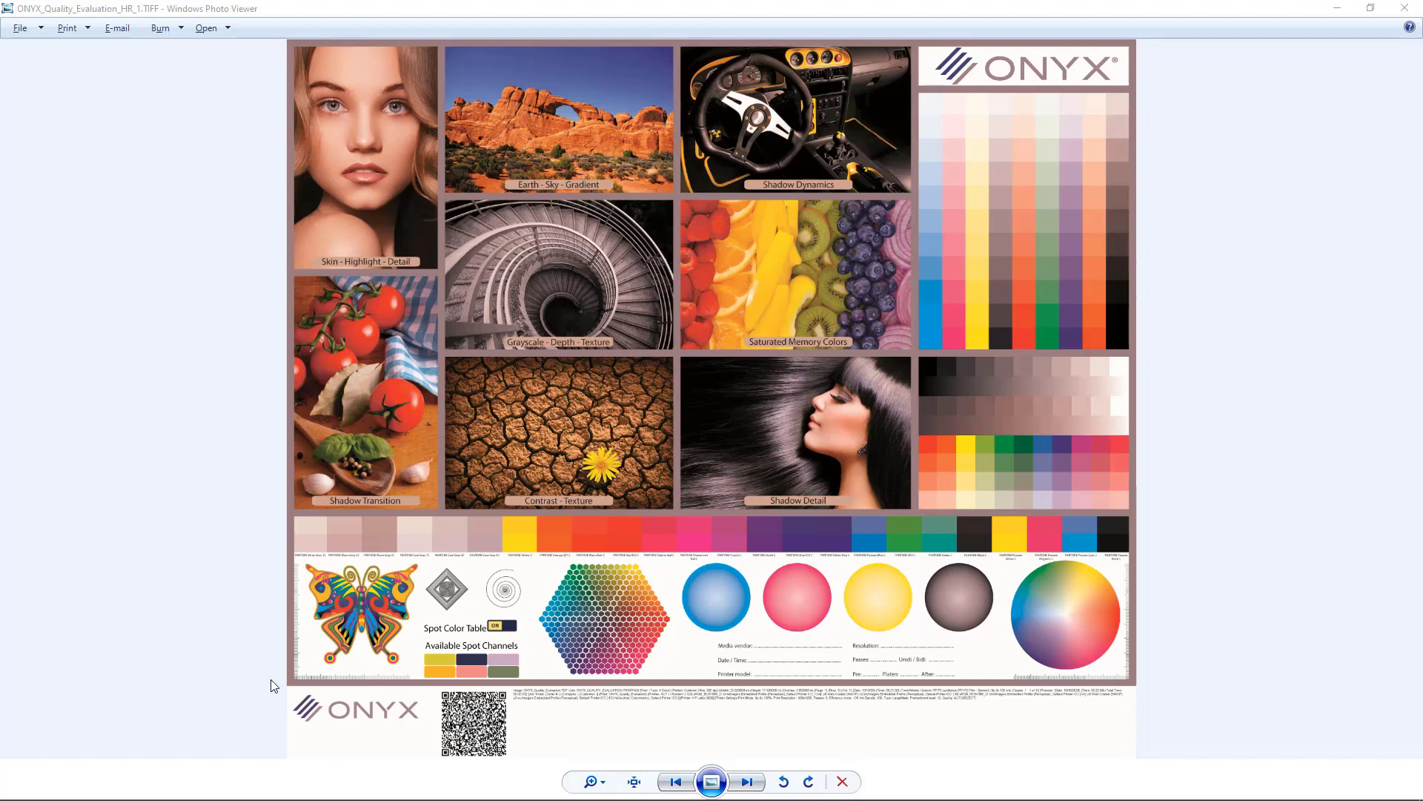
mouse_move(369, 735)
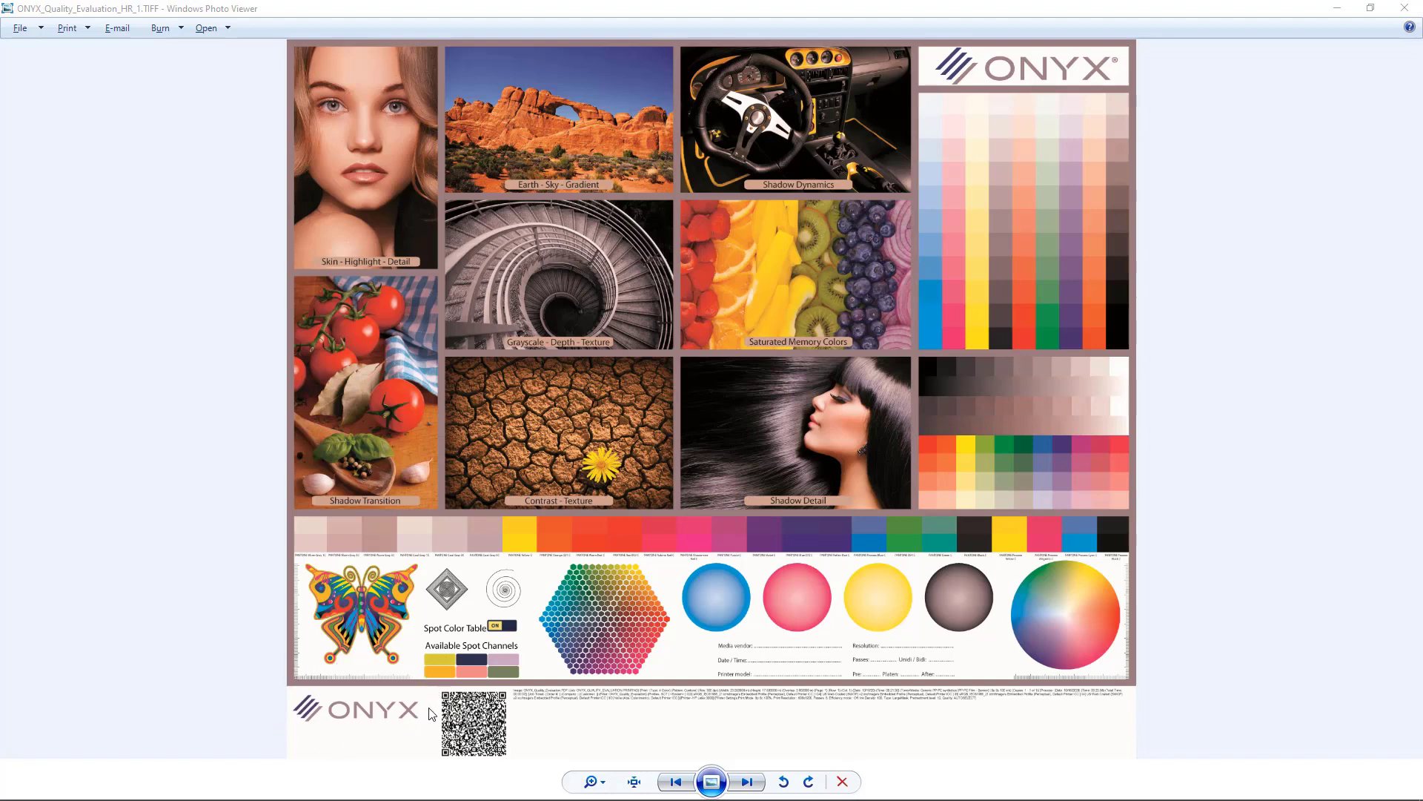
mouse_move(427, 686)
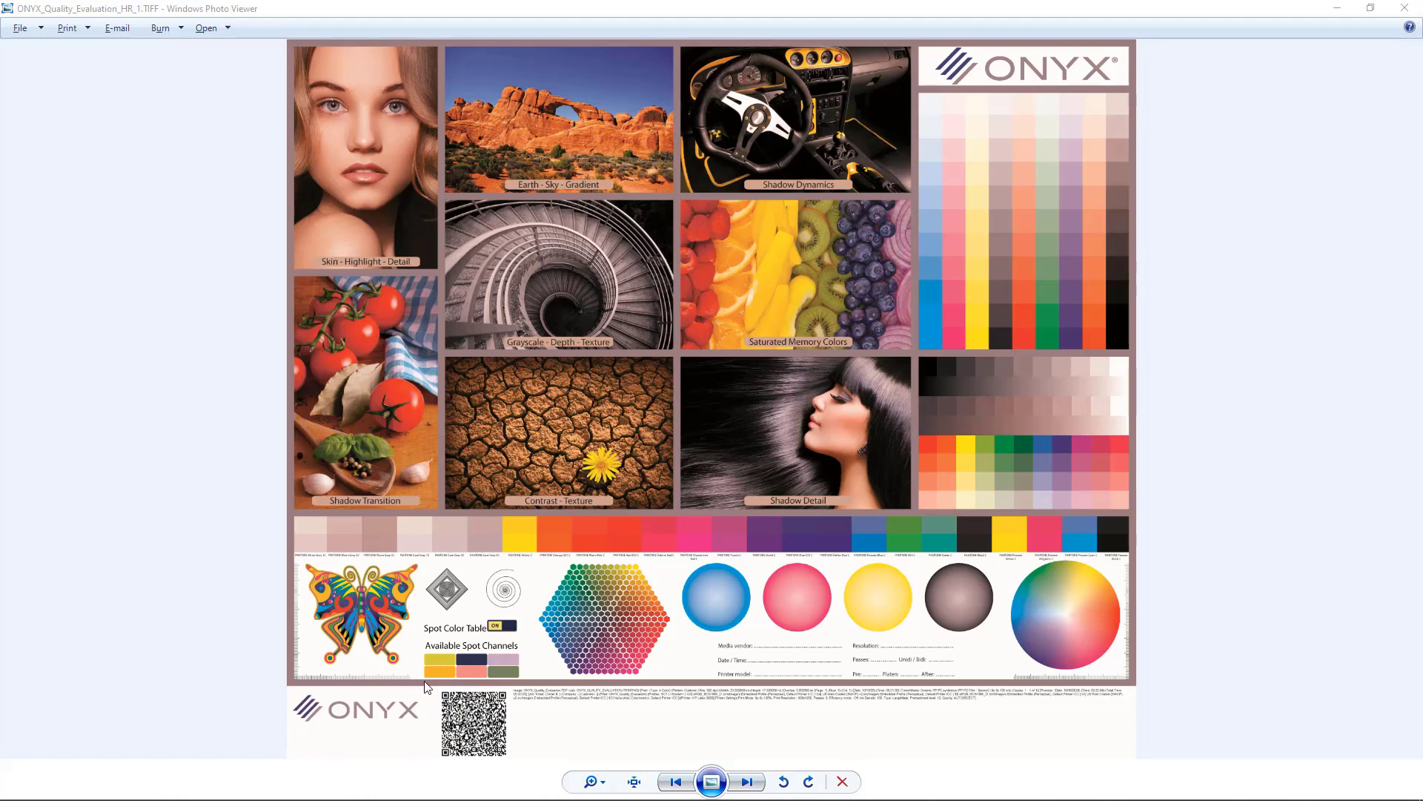
mouse_move(538, 706)
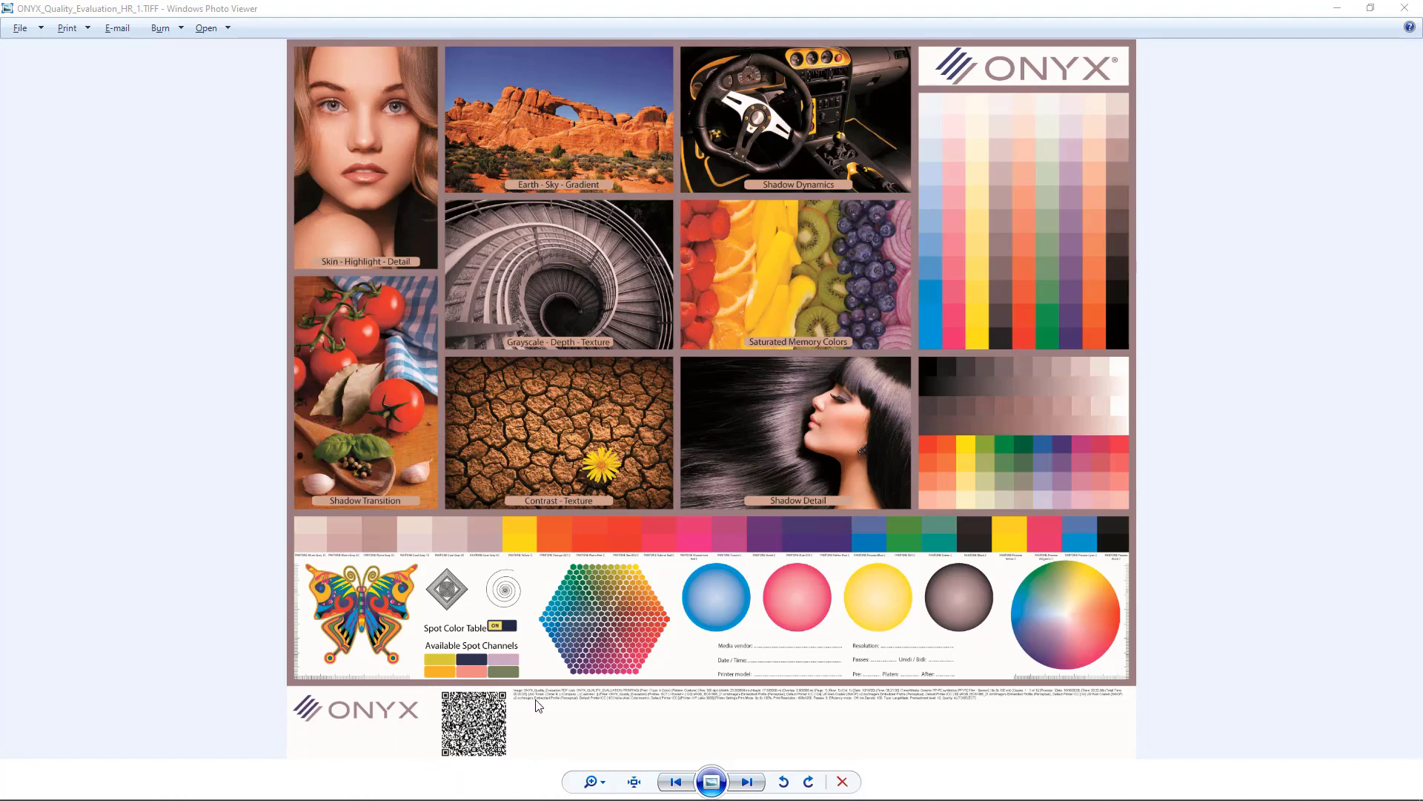
mouse_move(519, 694)
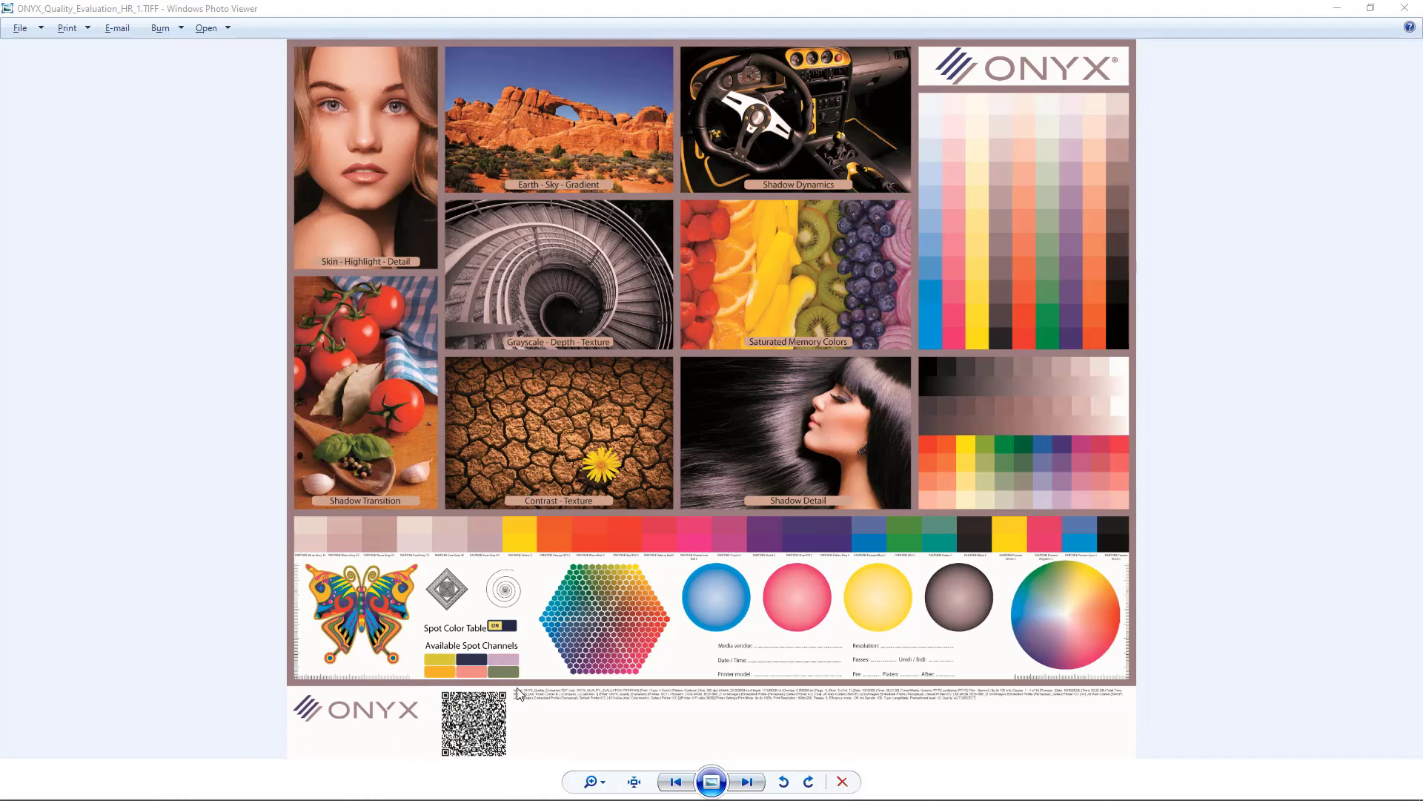
mouse_move(651, 556)
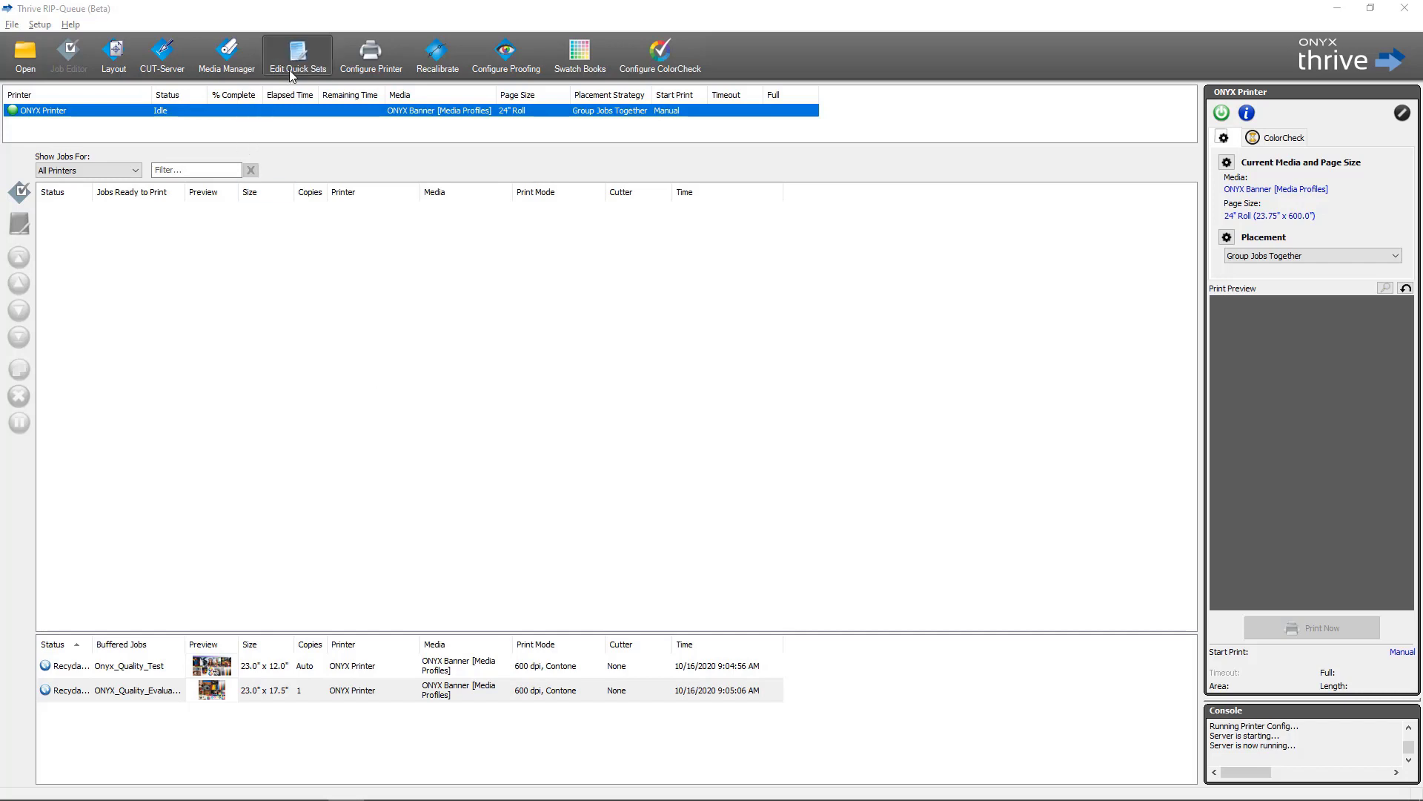
Open the Edit Quick Set dialog for the ONYX Printer's Default quick set
left_click(297, 53)
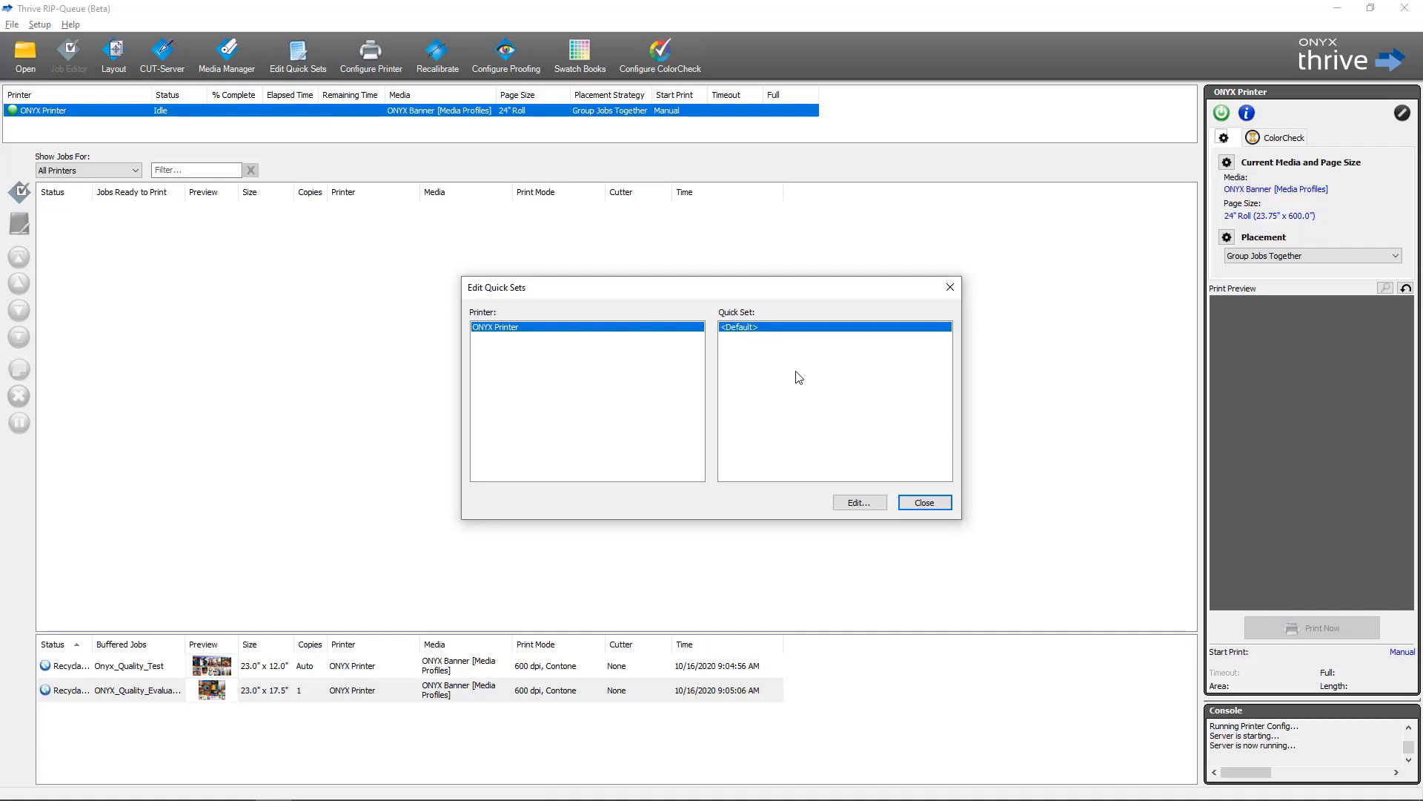
mouse_move(779, 355)
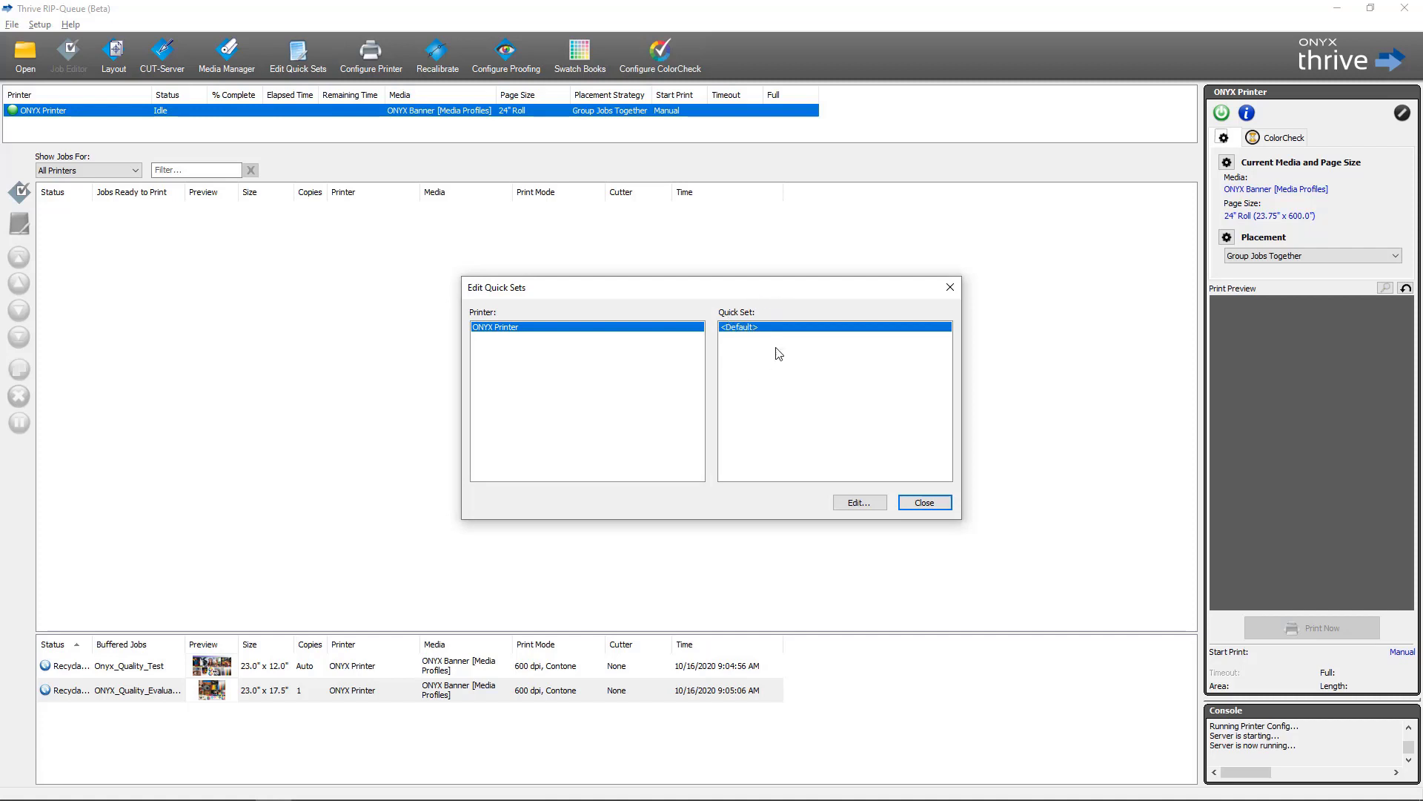
left_click(857, 502)
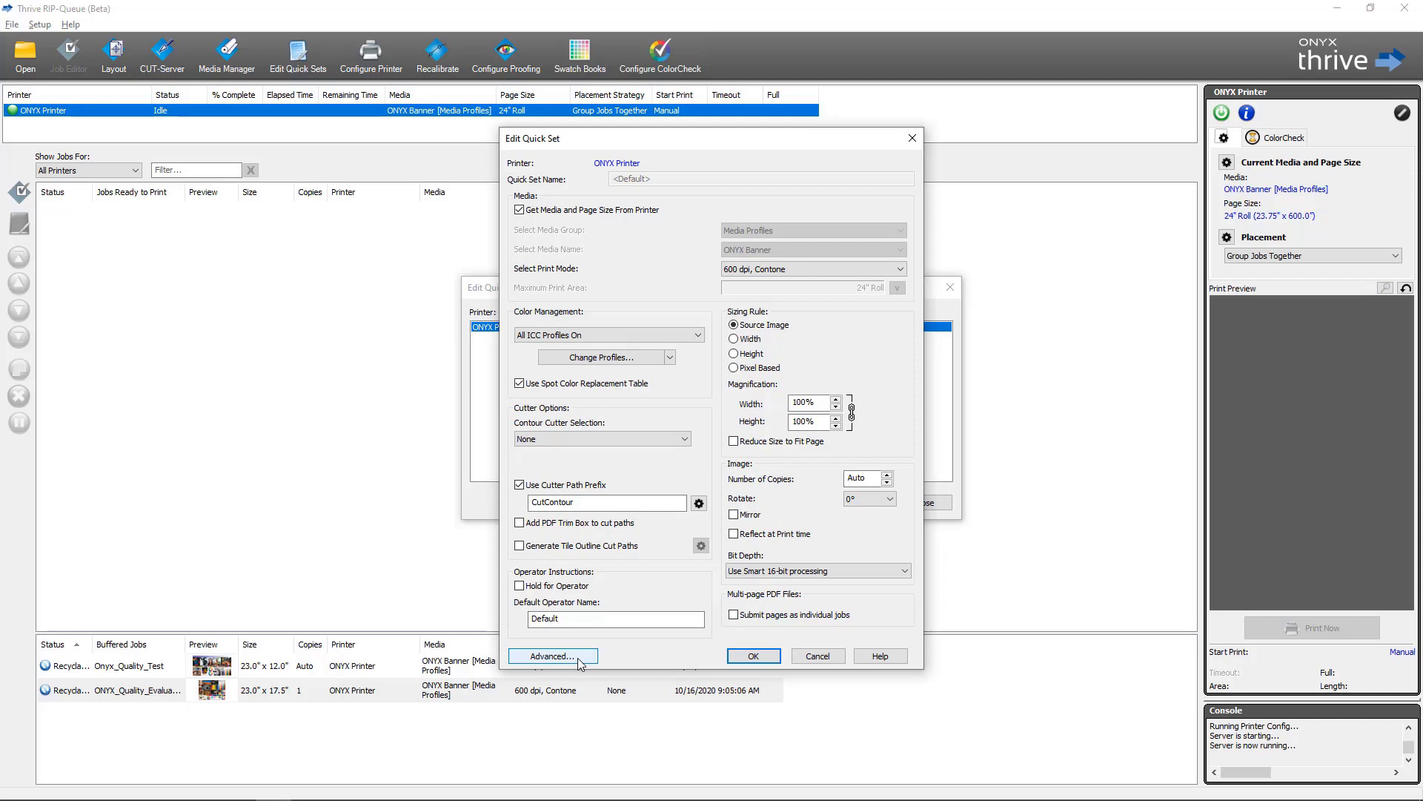
In the quick set's advanced Finishing > Marks options, enable Print Label and bring up its setup
left_click(553, 655)
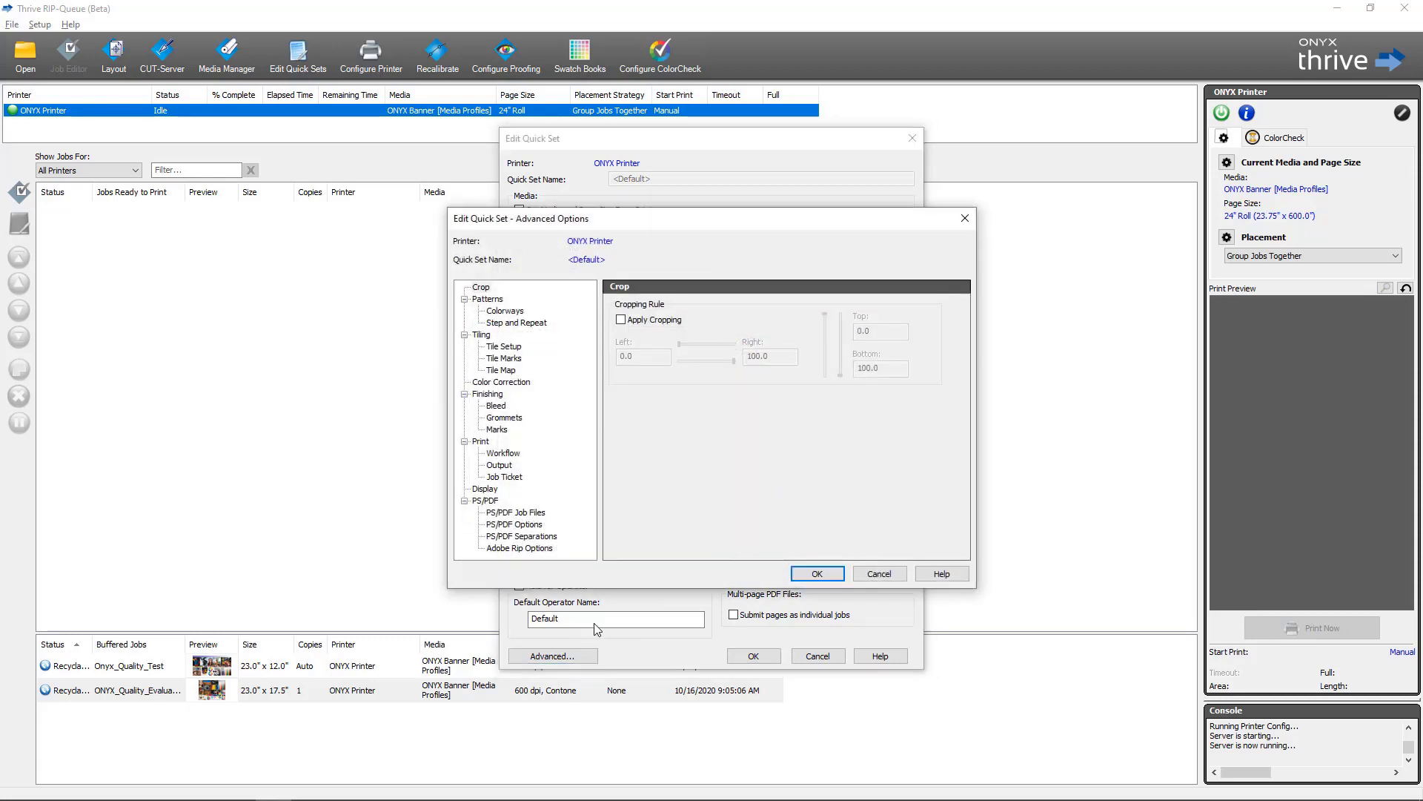
left_click(496, 428)
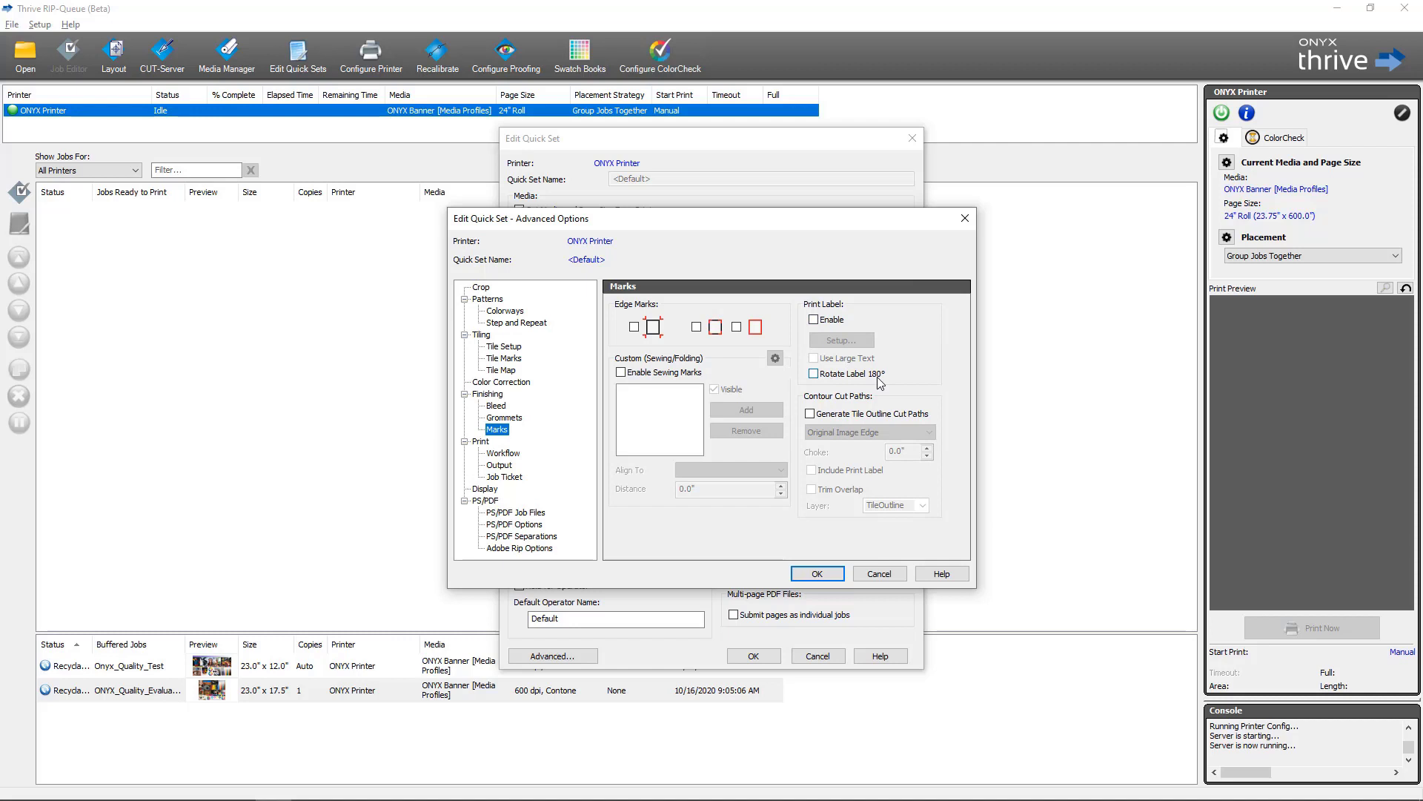
mouse_move(883, 382)
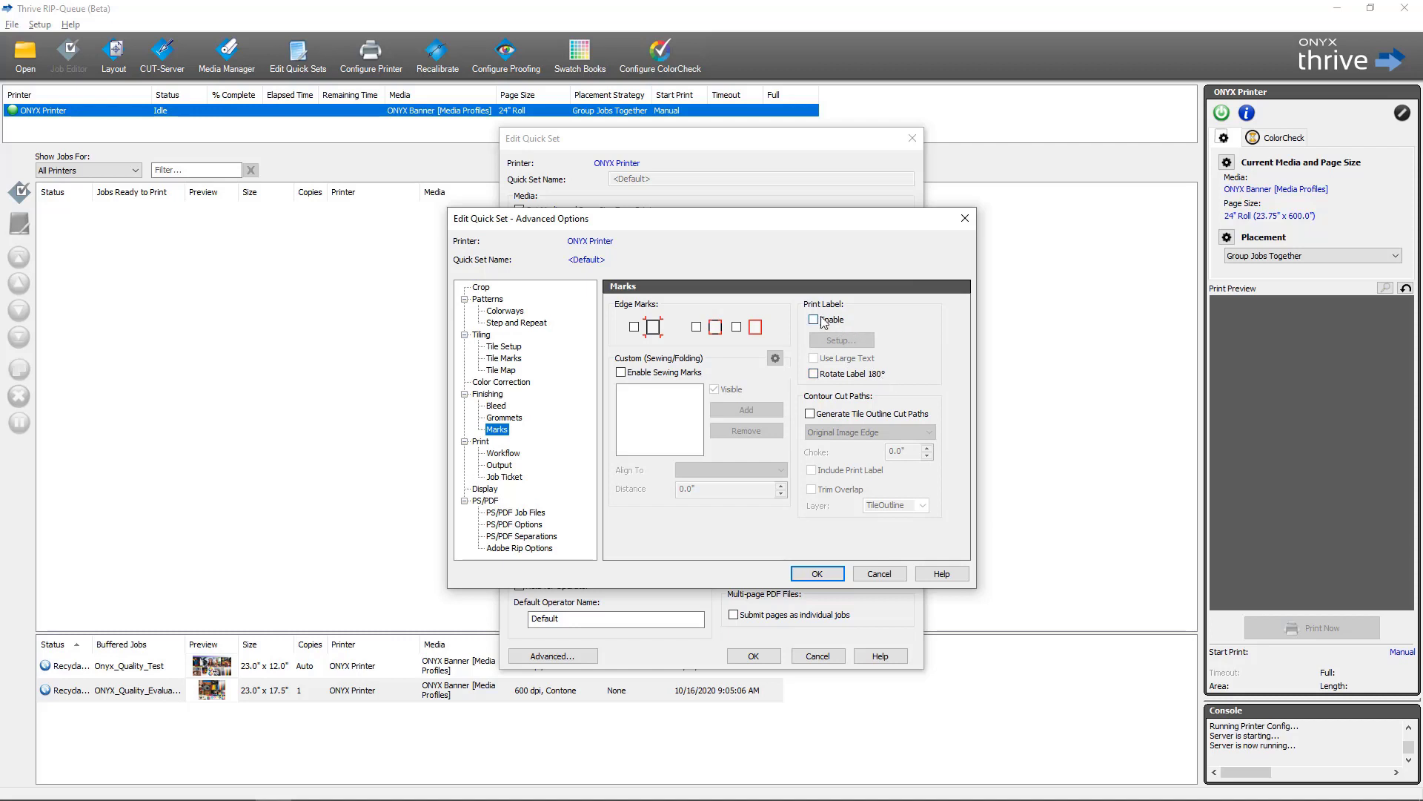
left_click(814, 320)
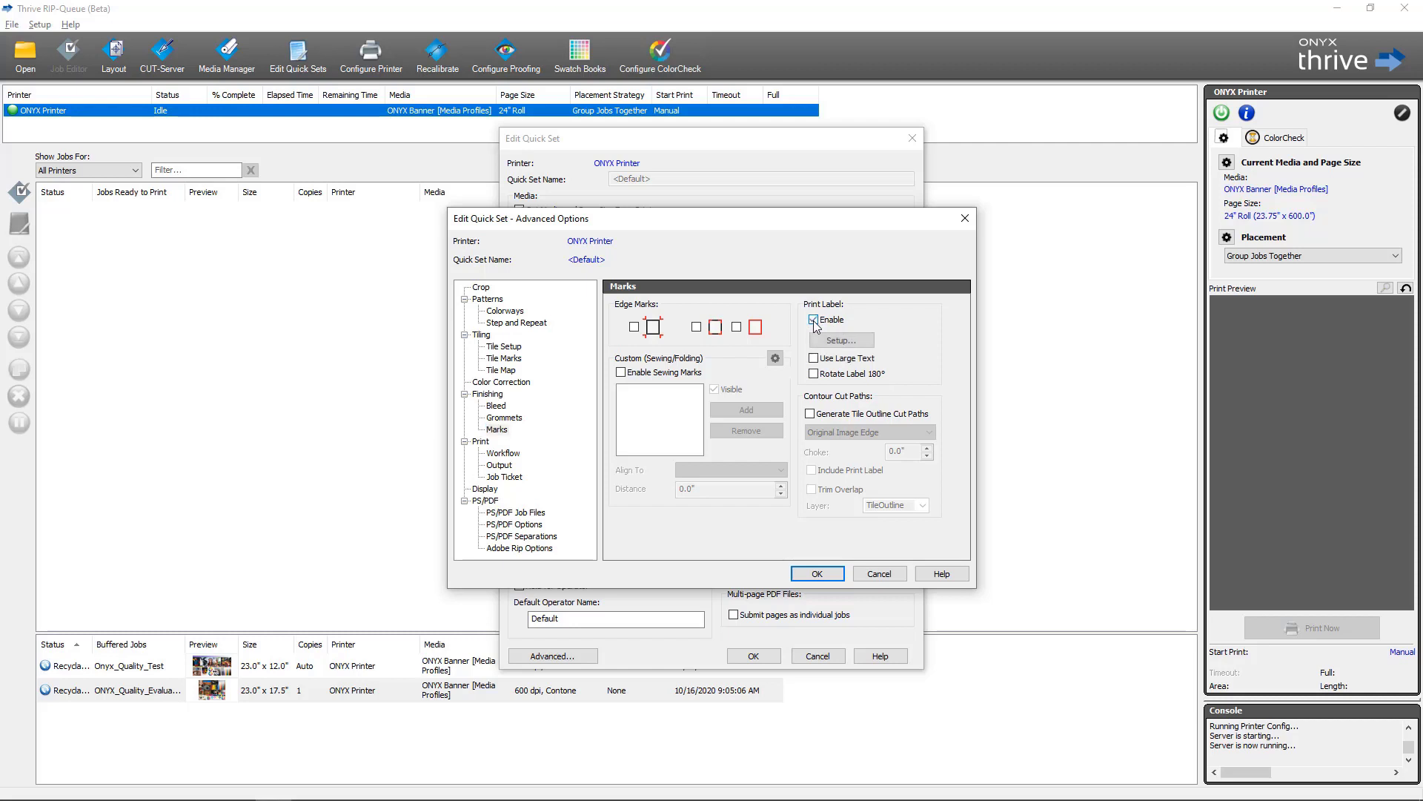
left_click(839, 339)
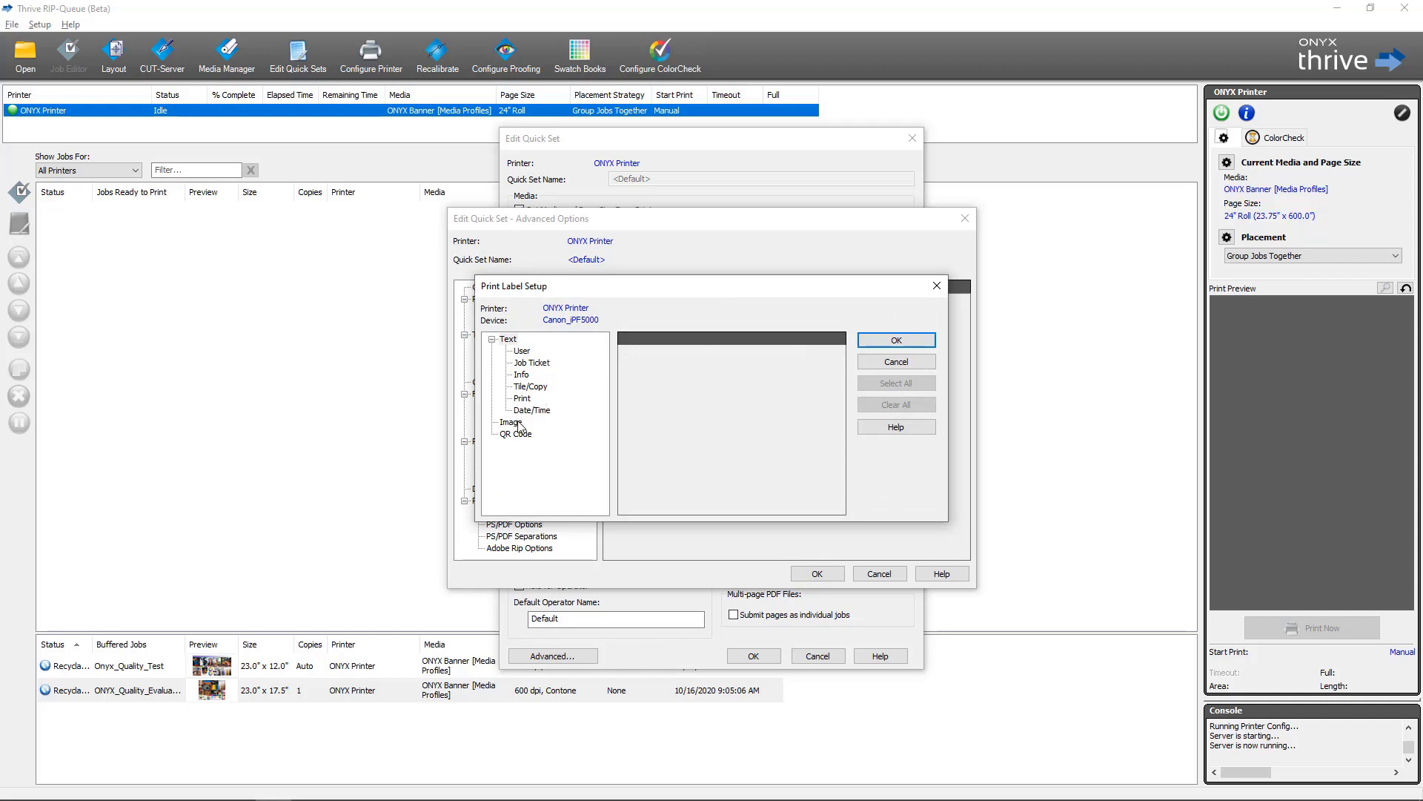
Include a left-justified logo image file and a QR code in the Default Quick Set's print label
left_click(511, 421)
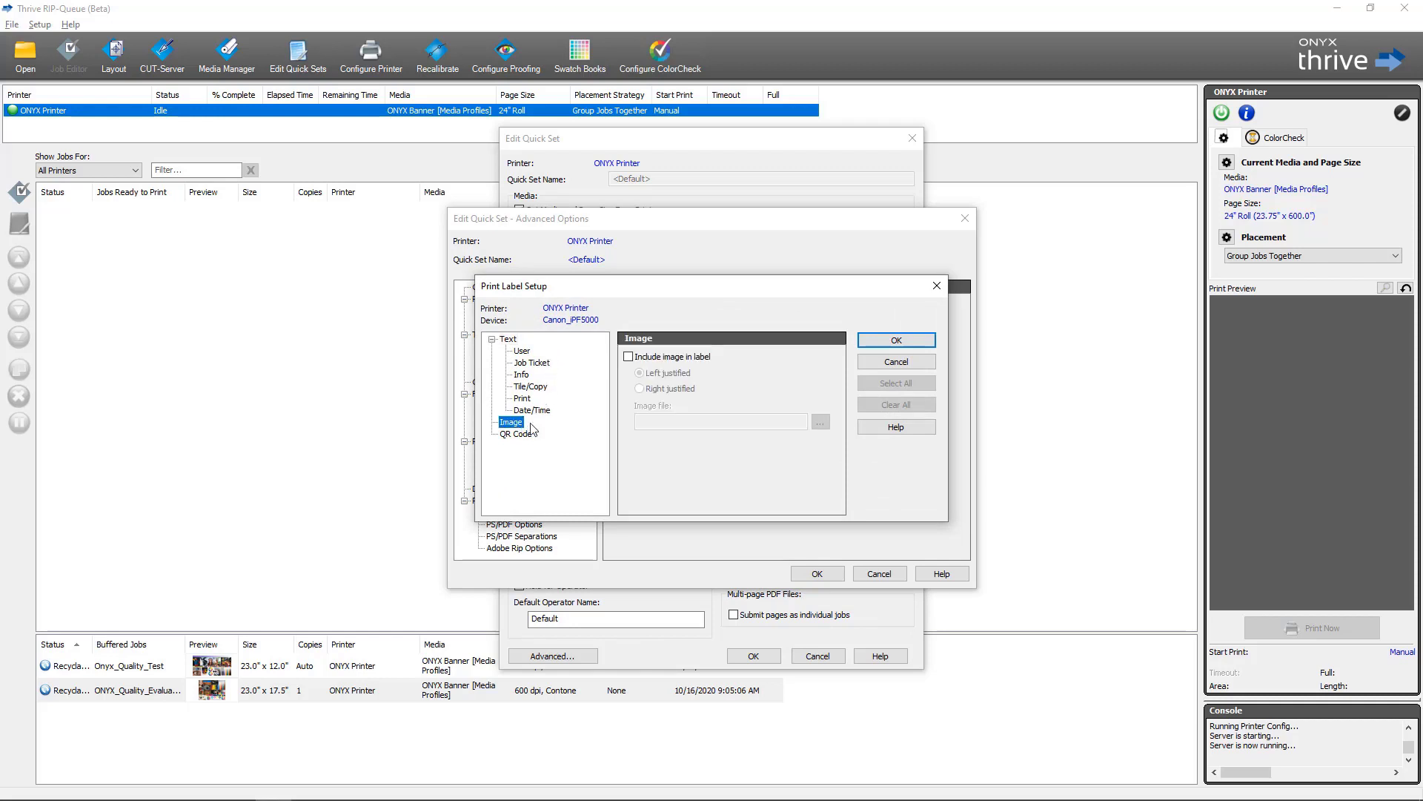
left_click(629, 355)
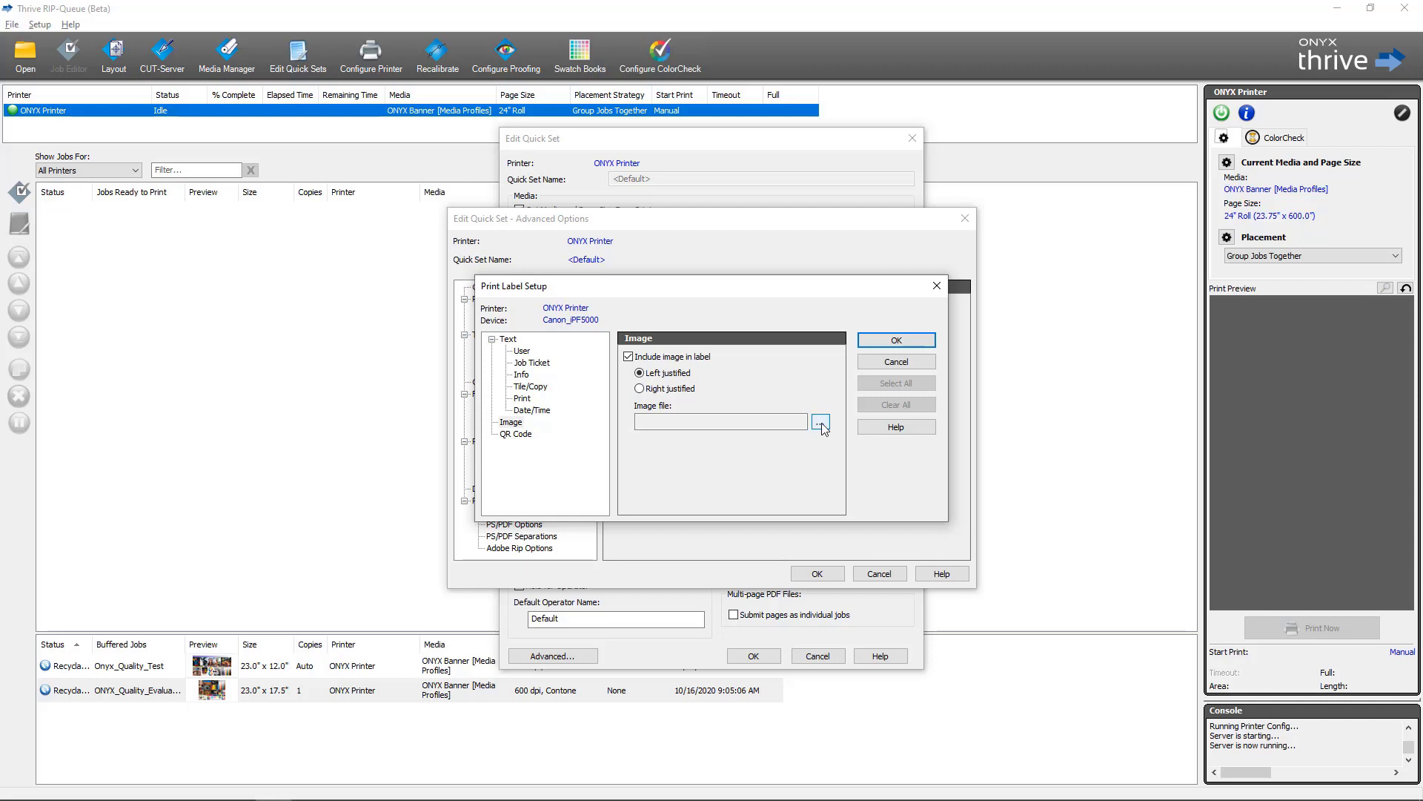
left_click(516, 433)
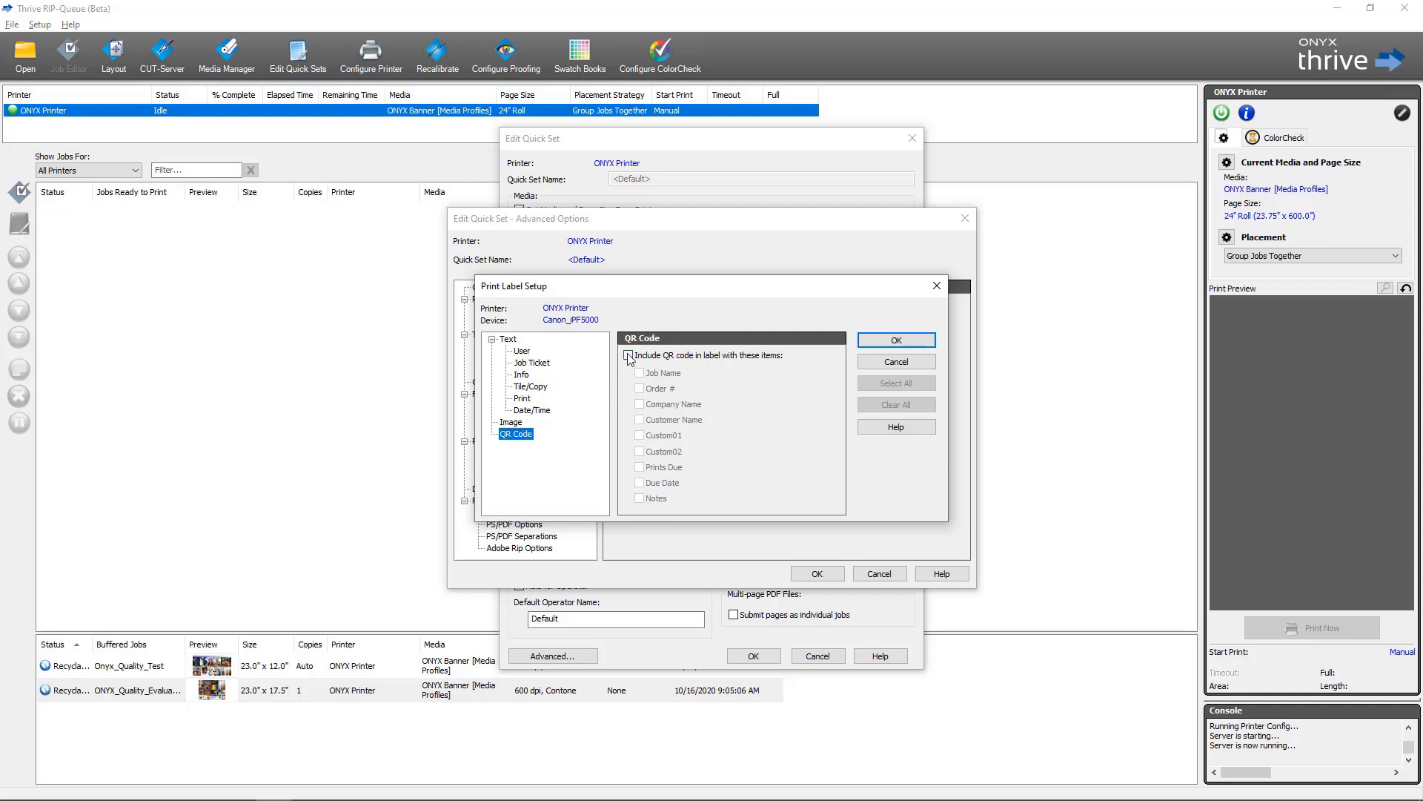
left_click(629, 355)
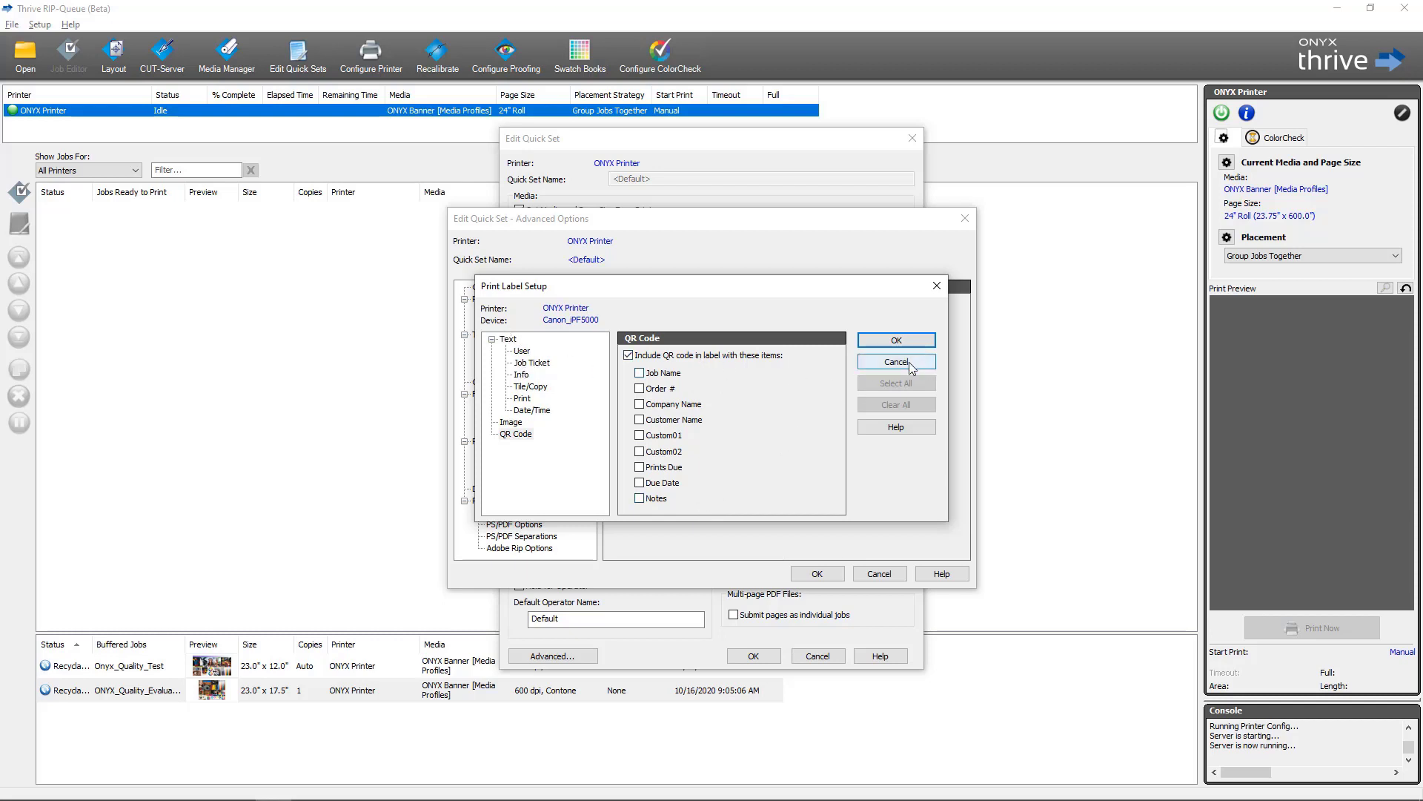
left_click(894, 361)
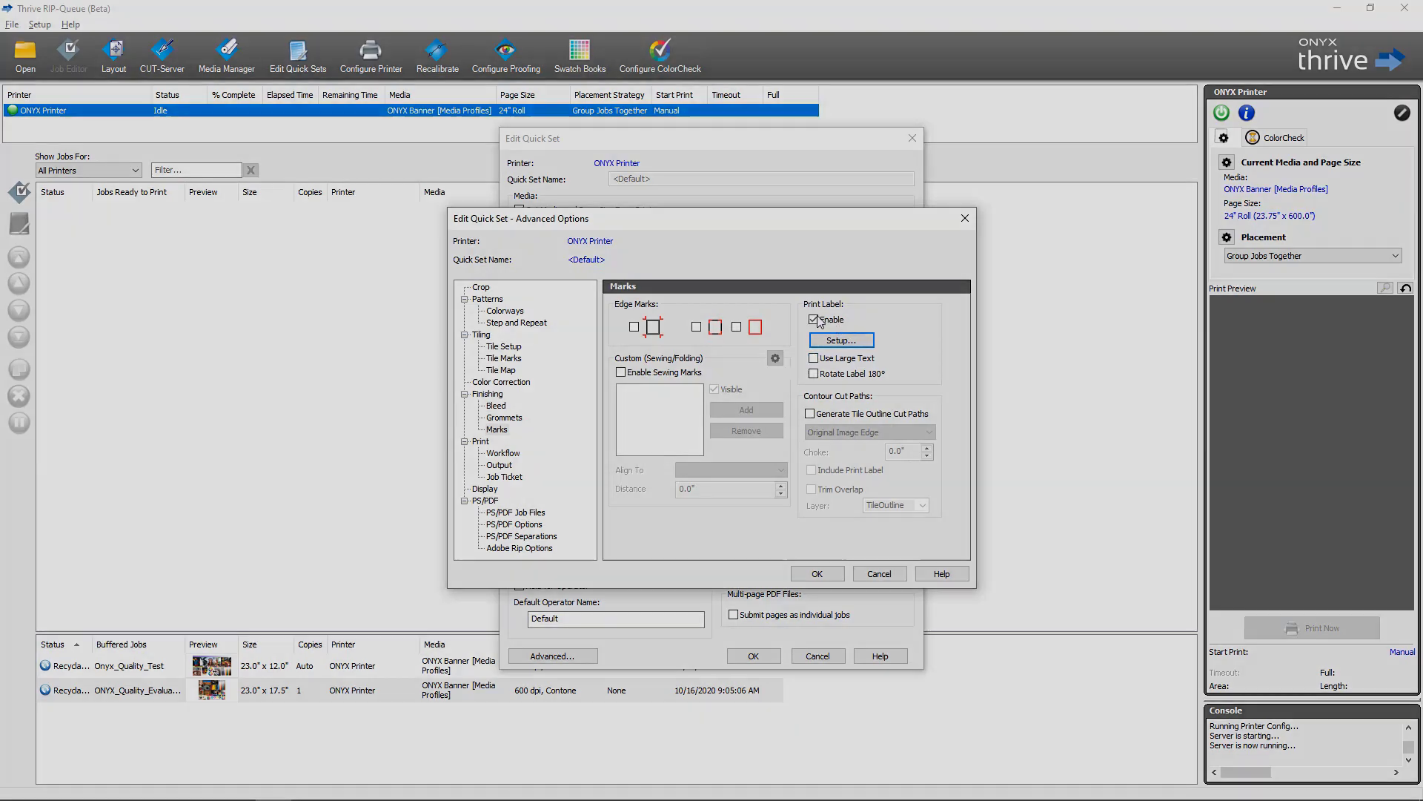